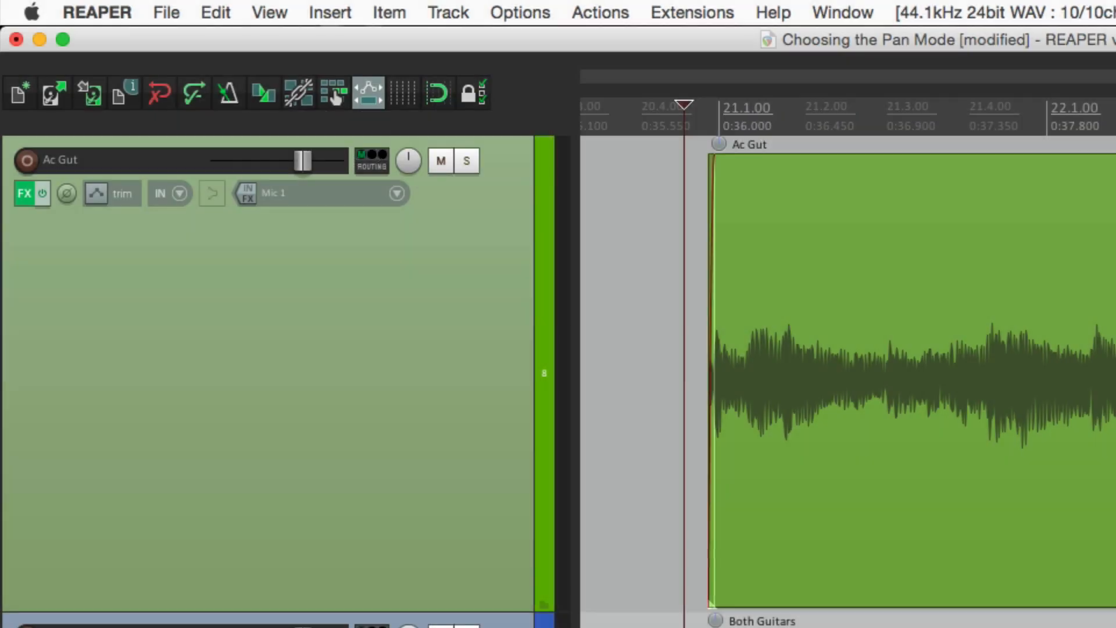
Step: Show Project Settings' Advanced page with Pan law and Pan mode at their defaults
left_click(165, 11)
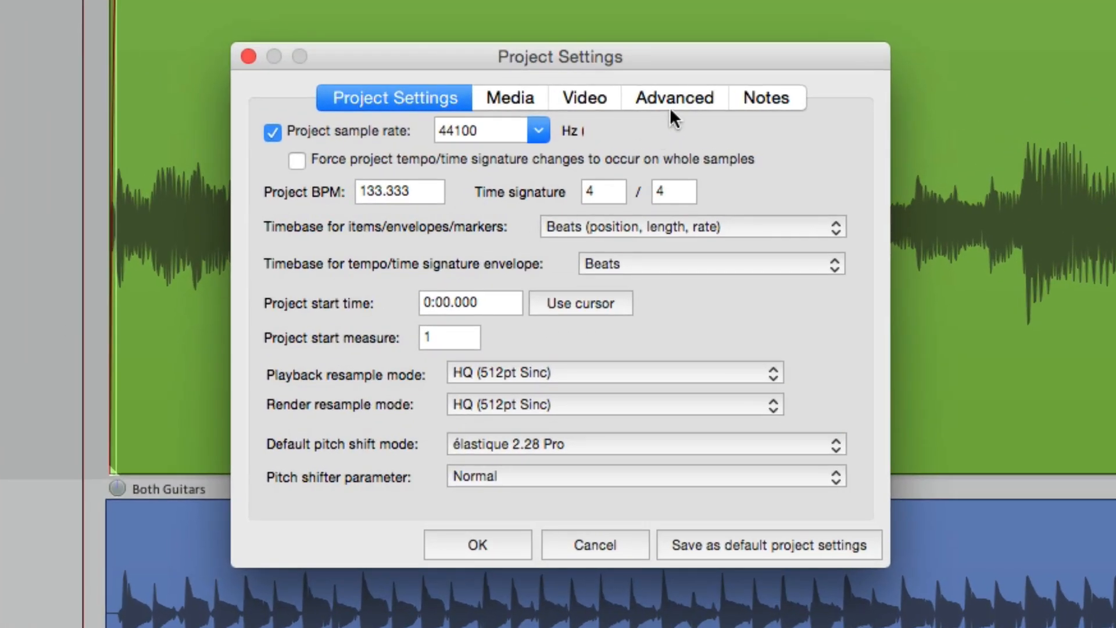
left_click(673, 97)
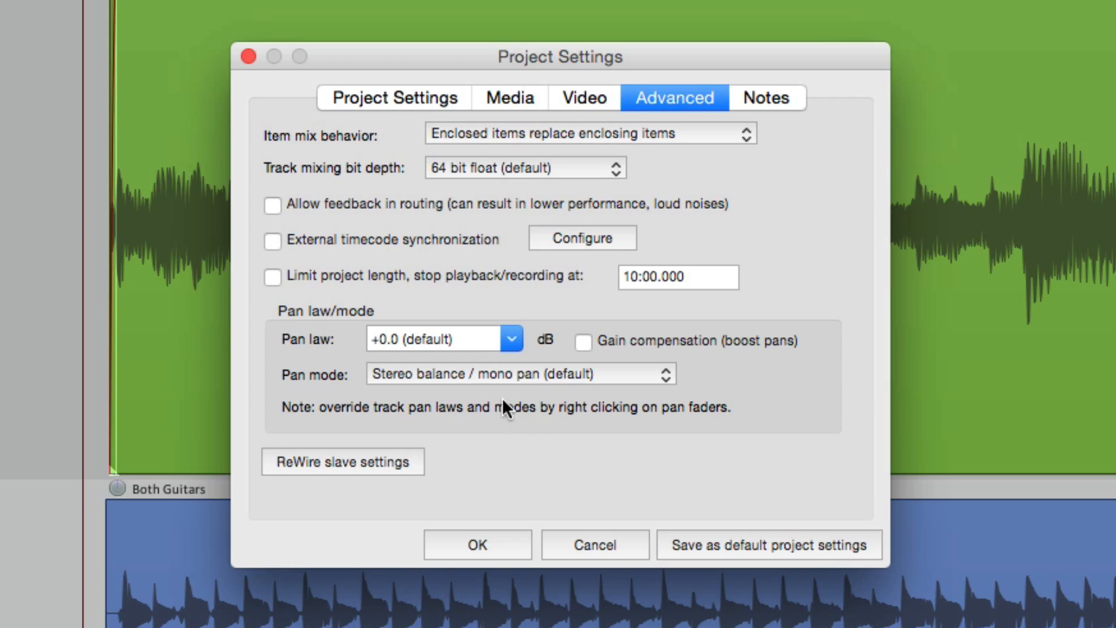
mouse_move(493, 390)
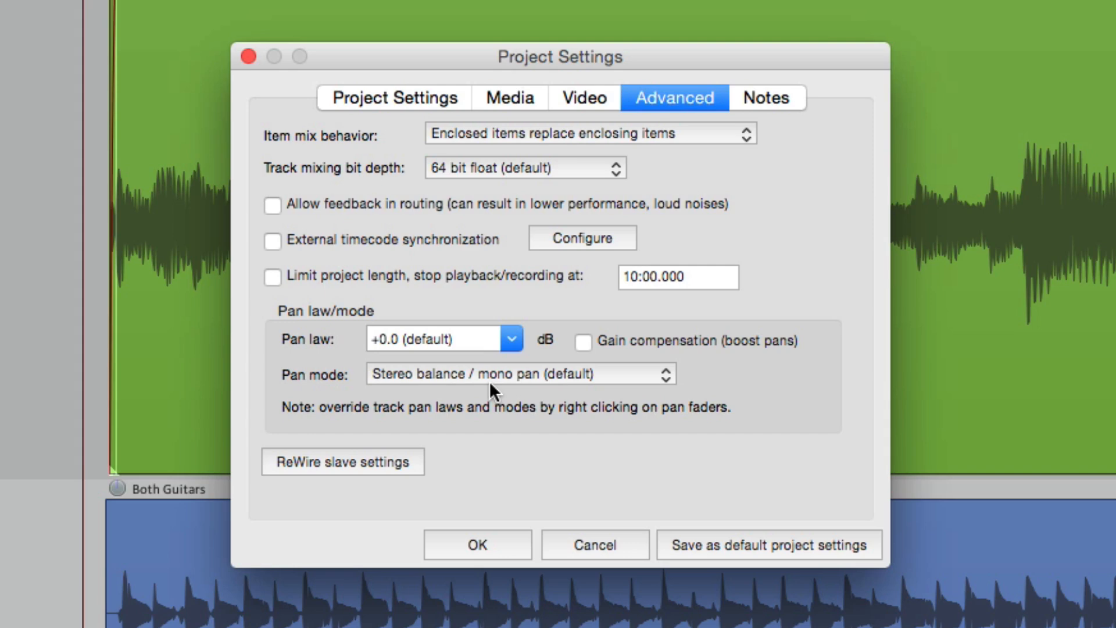
mouse_move(783, 559)
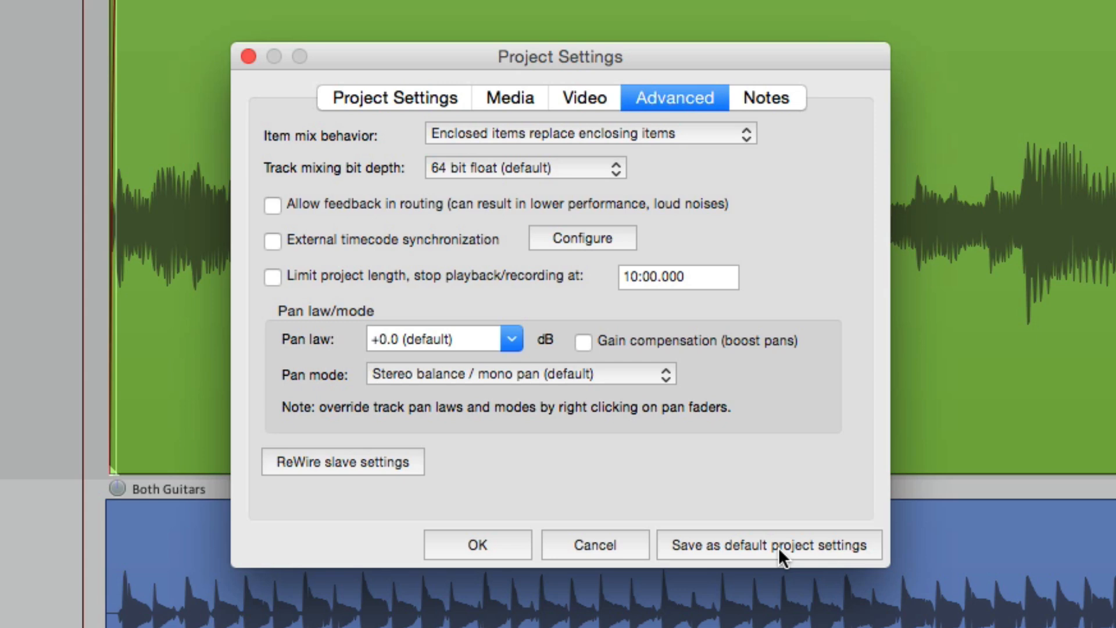
mouse_move(503, 373)
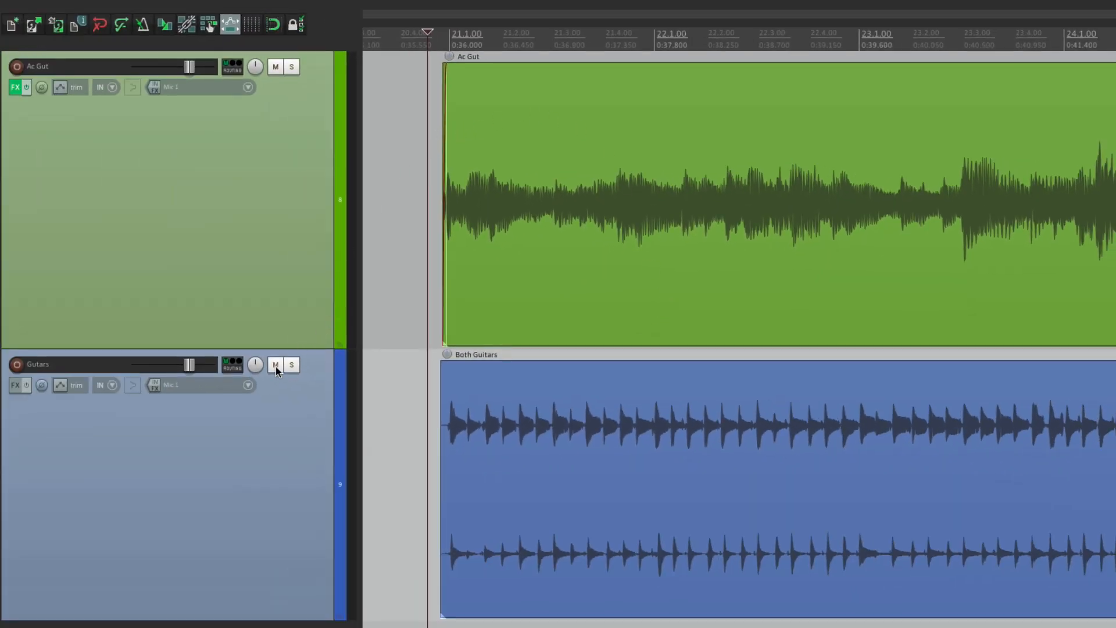
Step: Mute the Guitars track and pan Ac Gut right then left, ending around 72% left
left_click(274, 364)
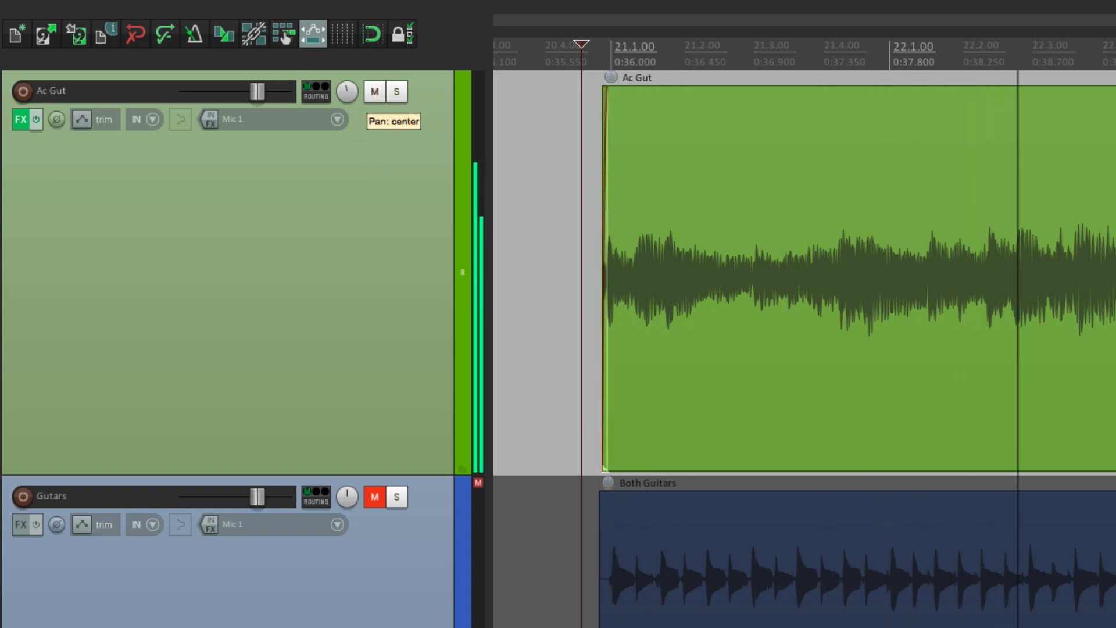
left_click_drag(346, 91, 352, 96)
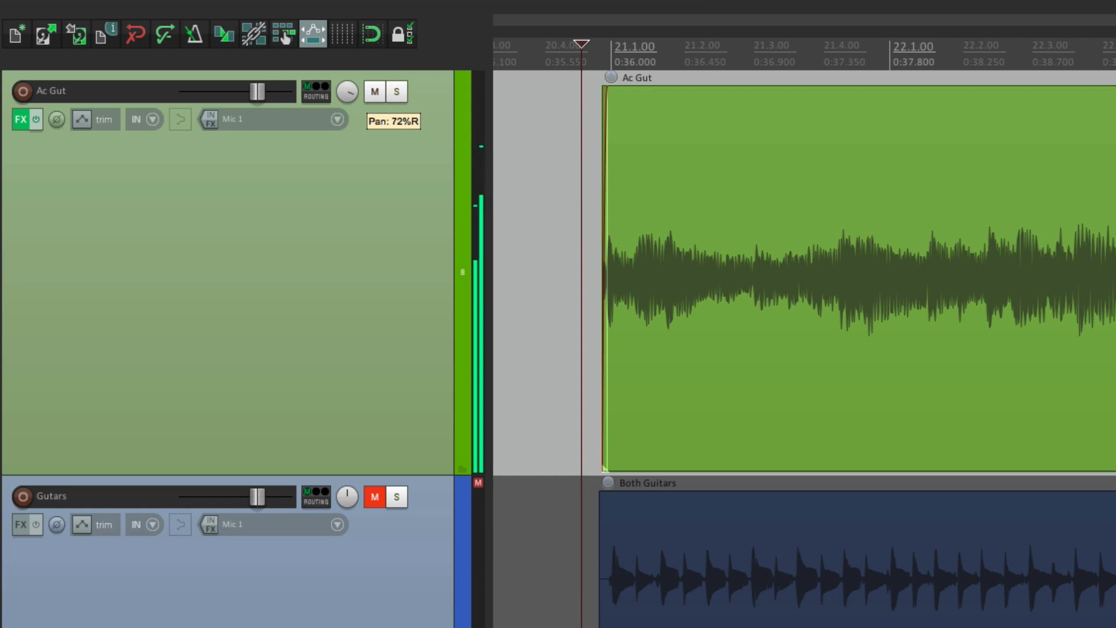
left_click_drag(347, 93, 347, 107)
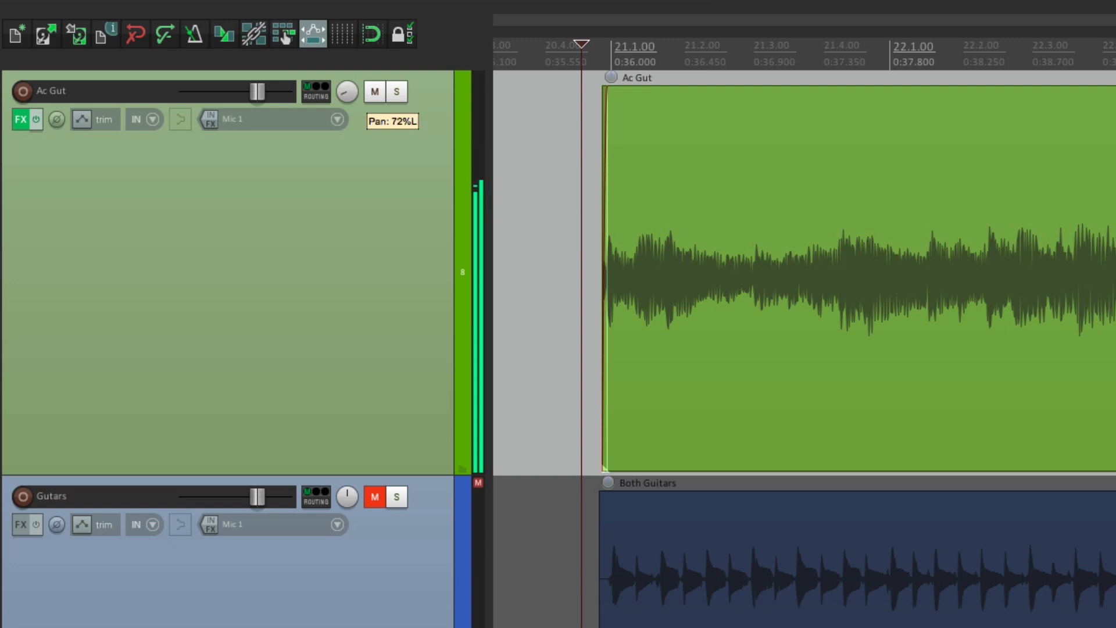
mouse_move(348, 90)
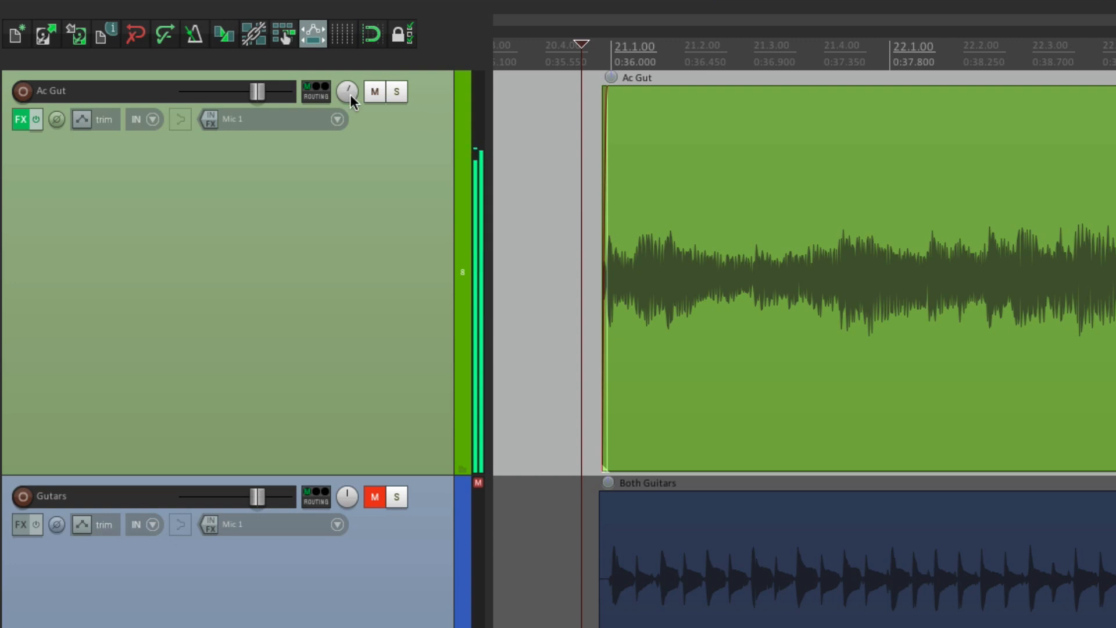
mouse_move(347, 91)
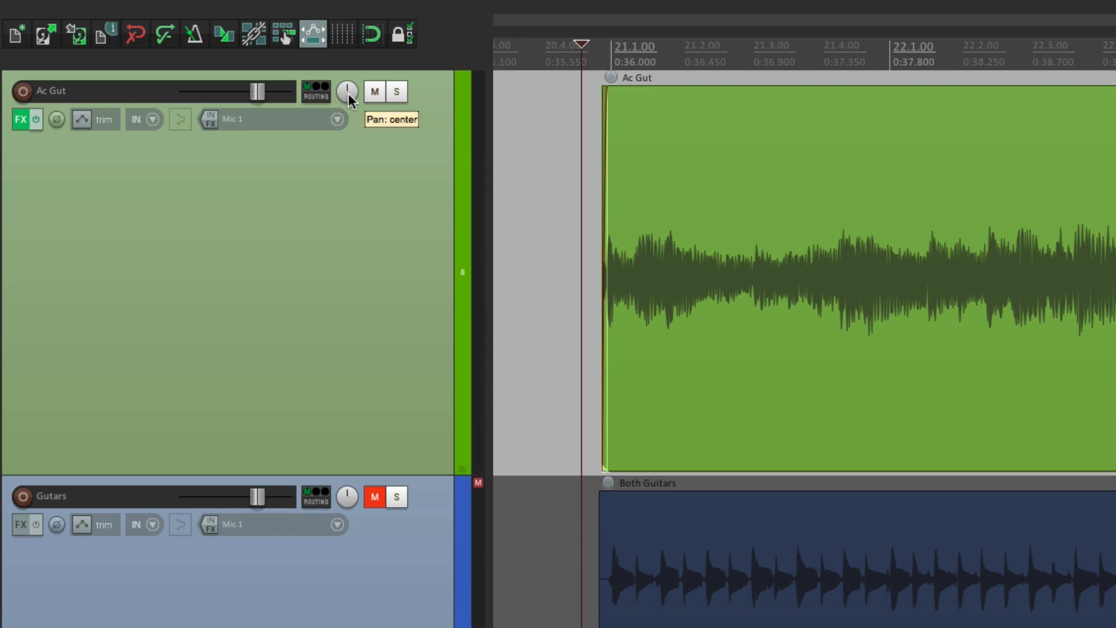
mouse_move(369, 100)
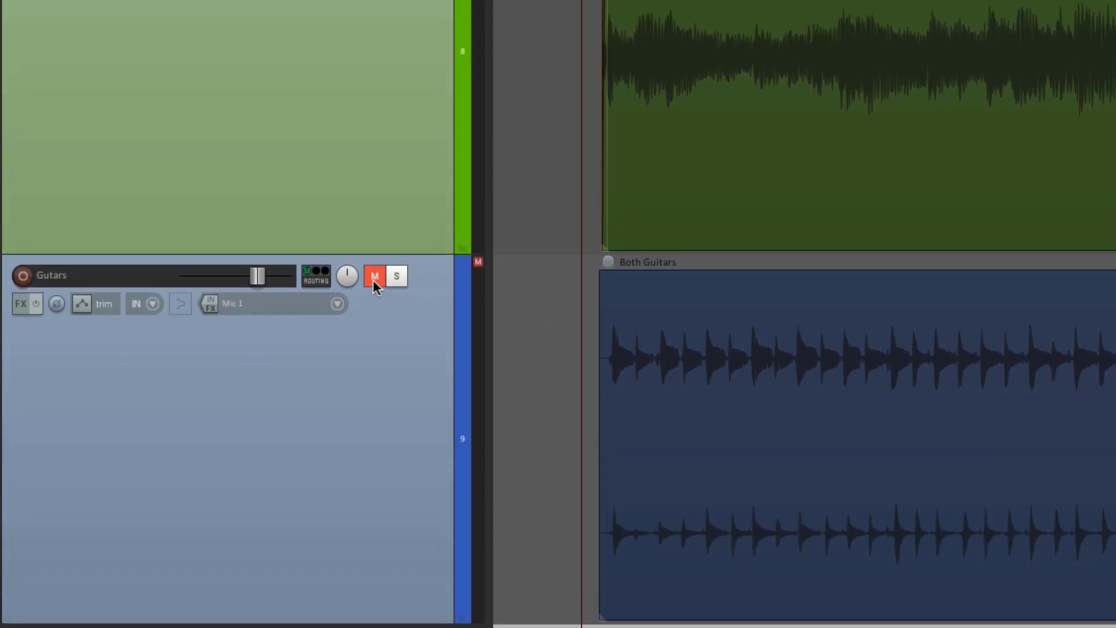
Step: Unmute the Guitars track so it passes signal again
left_click(374, 275)
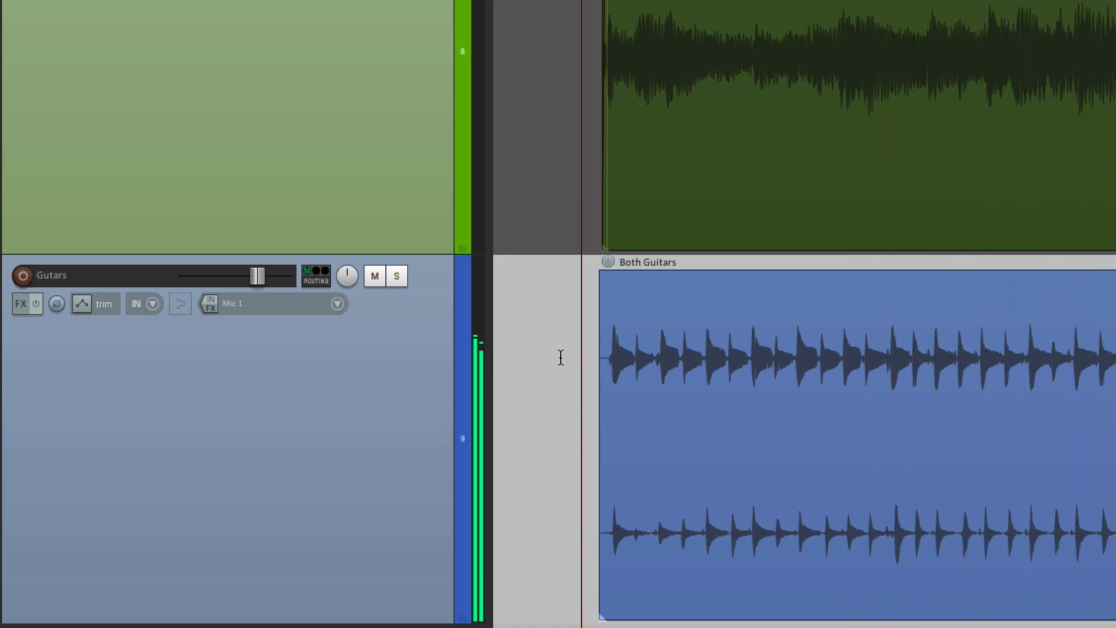
mouse_move(348, 276)
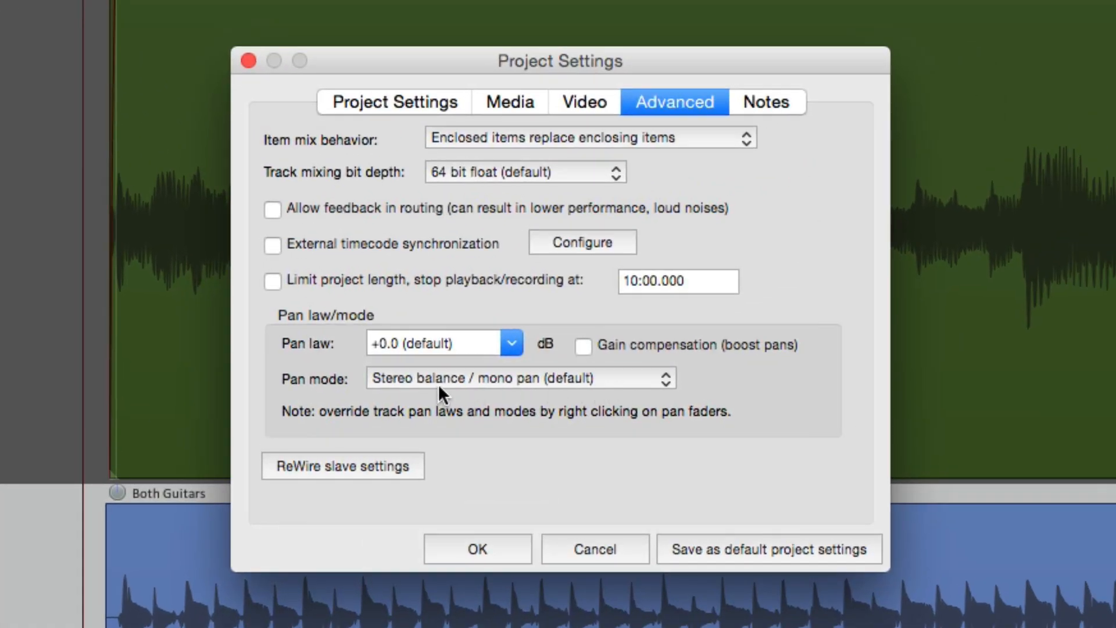
Step: Confirm Project Settings, keeping Stereo balance / mono pan as the pan mode
left_click(476, 547)
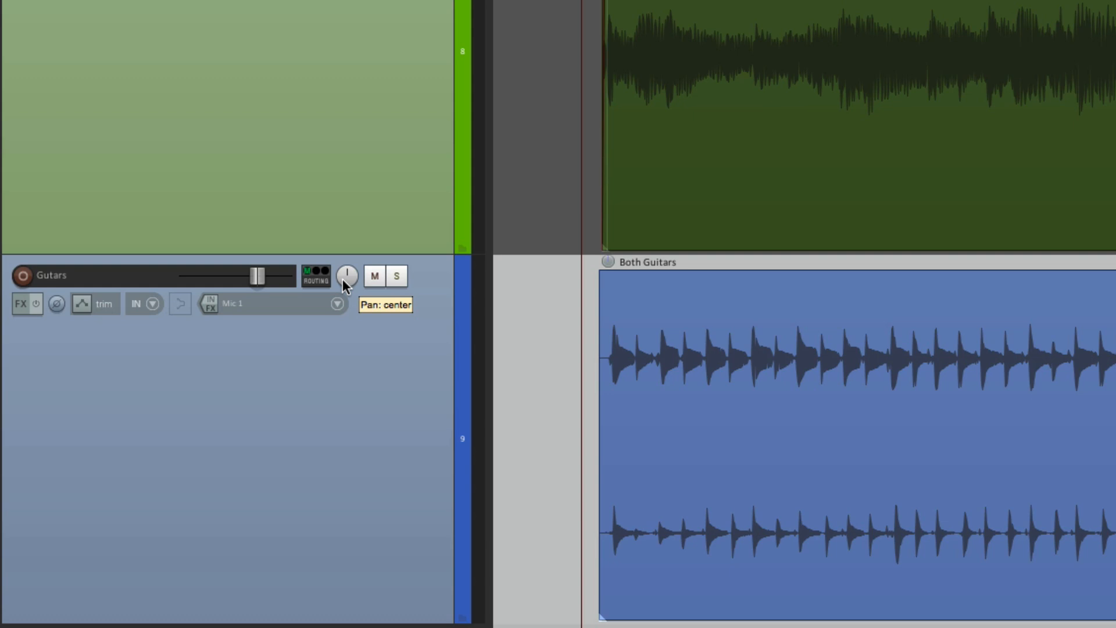
Step: Sweep the Guitars track pan left, right and back during playback, leaving it 100% left
left_click_drag(348, 276, 348, 281)
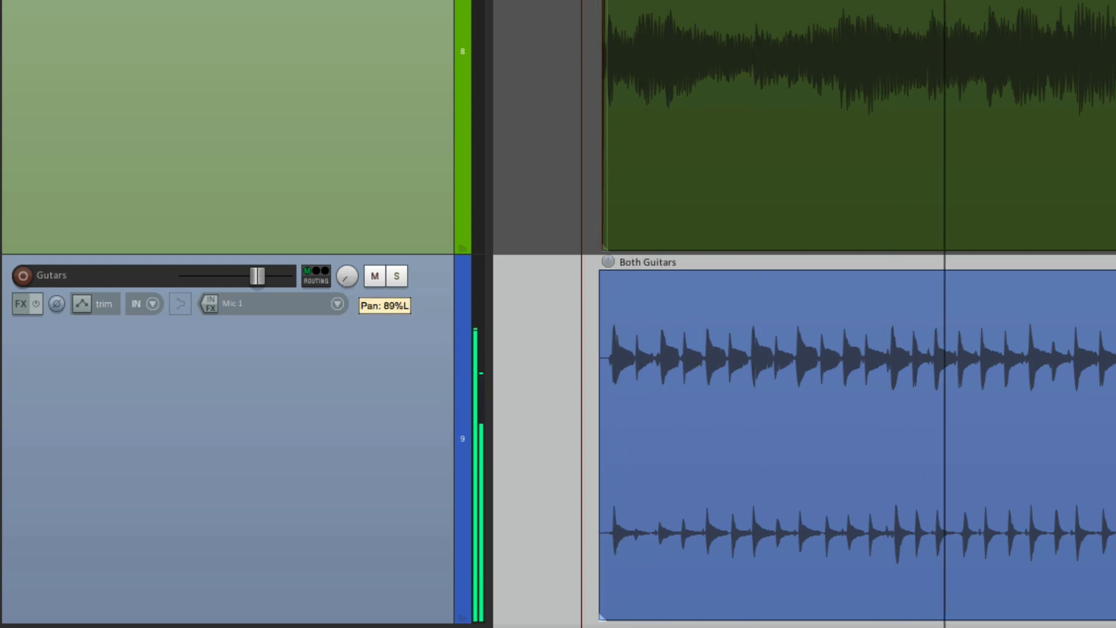
left_click_drag(347, 276, 346, 276)
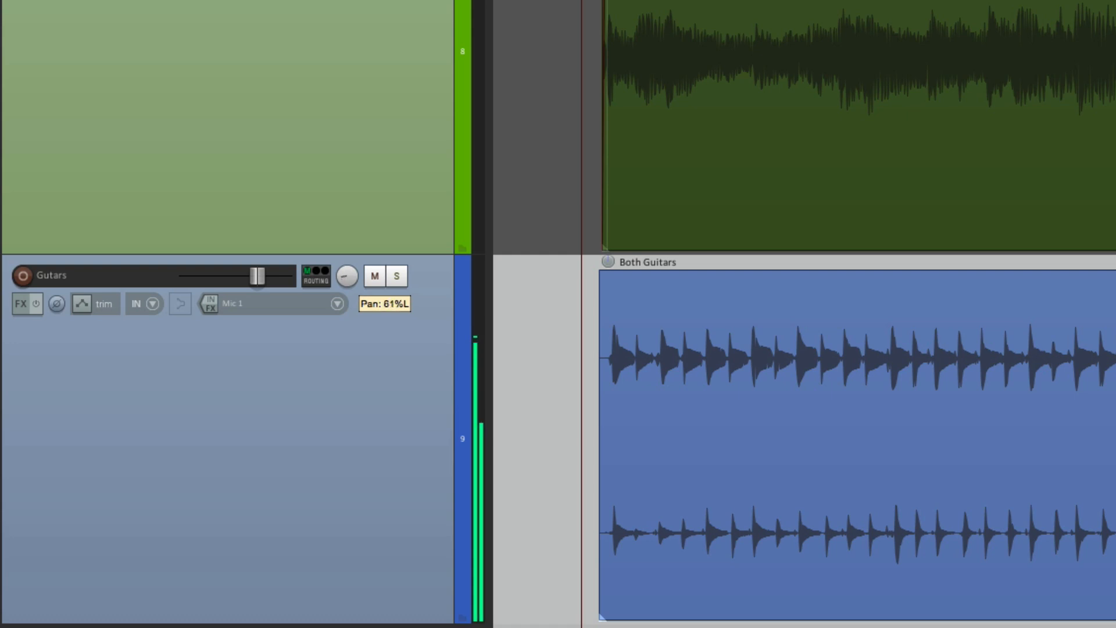
left_click_drag(348, 277, 347, 281)
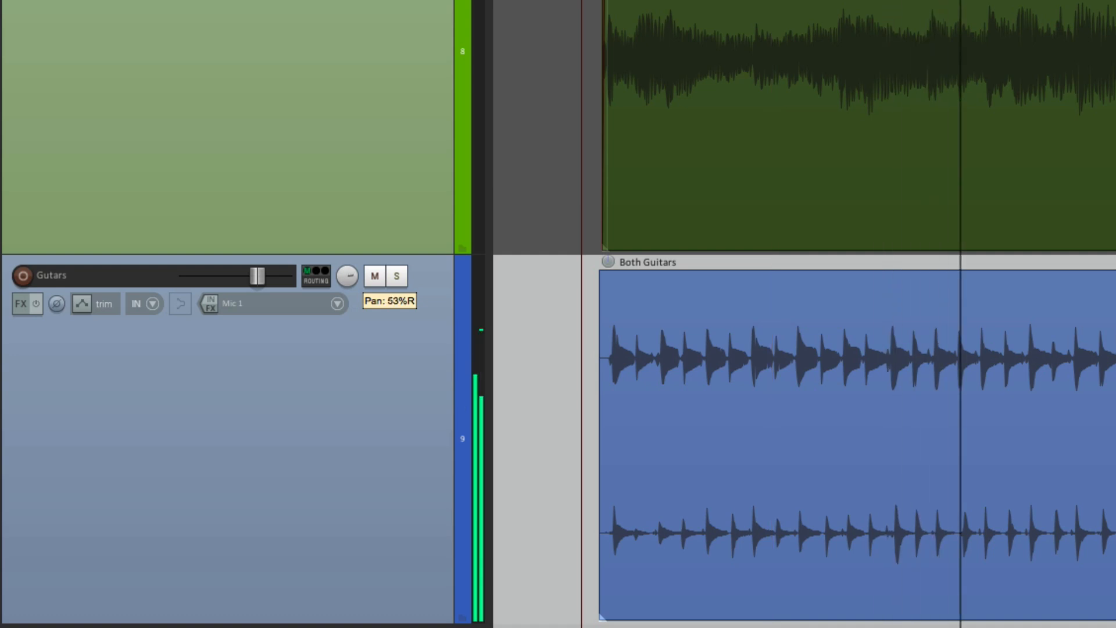
left_click_drag(347, 277, 355, 268)
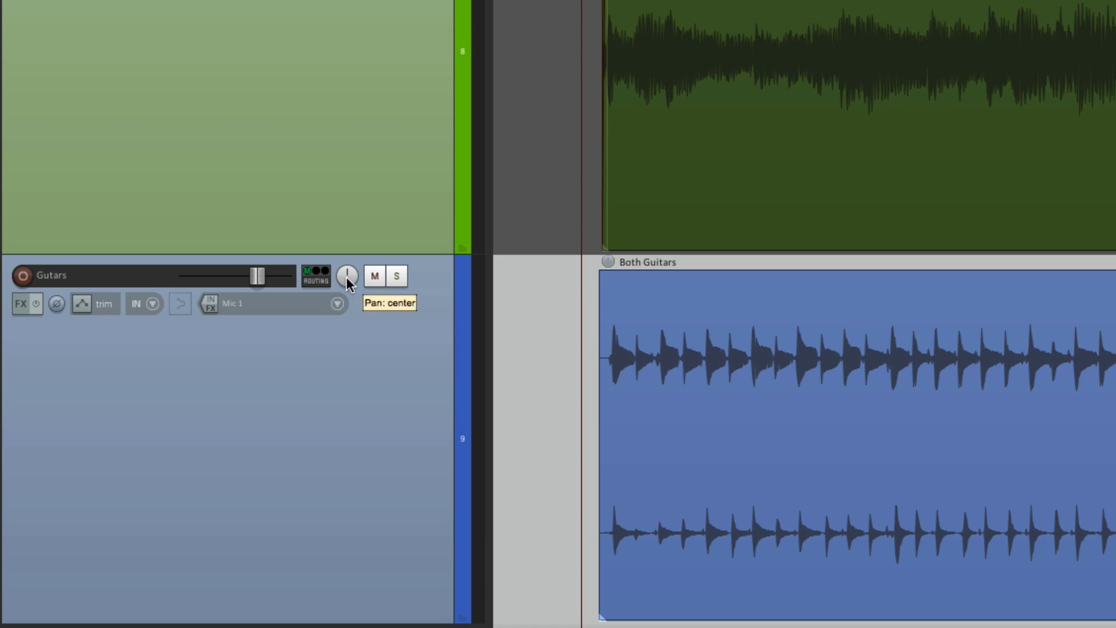
mouse_move(359, 312)
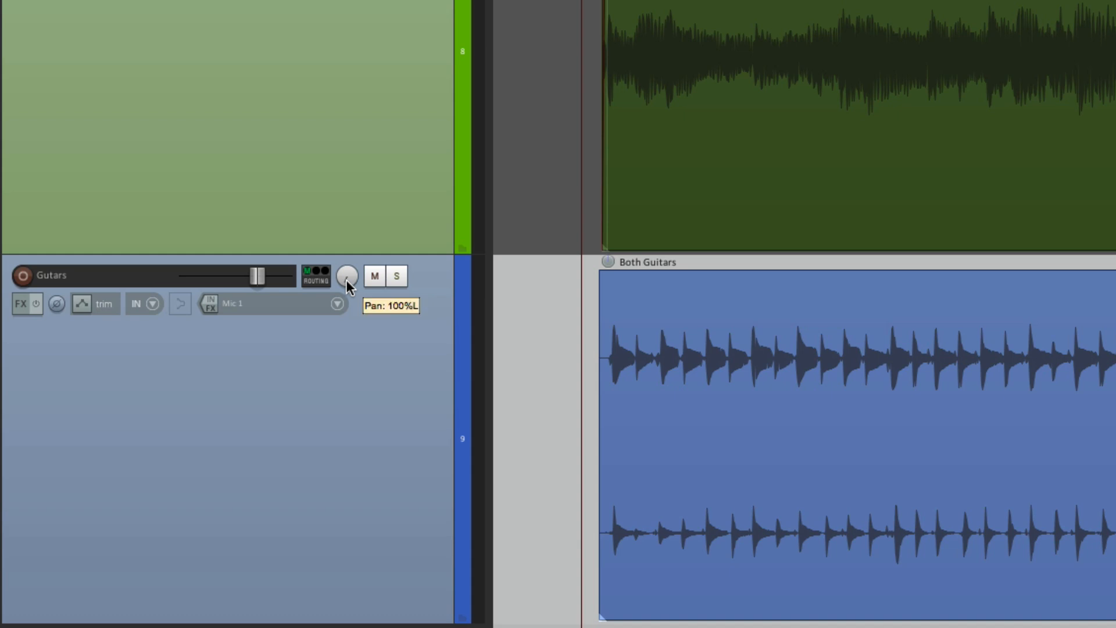
left_click_drag(347, 275, 348, 275)
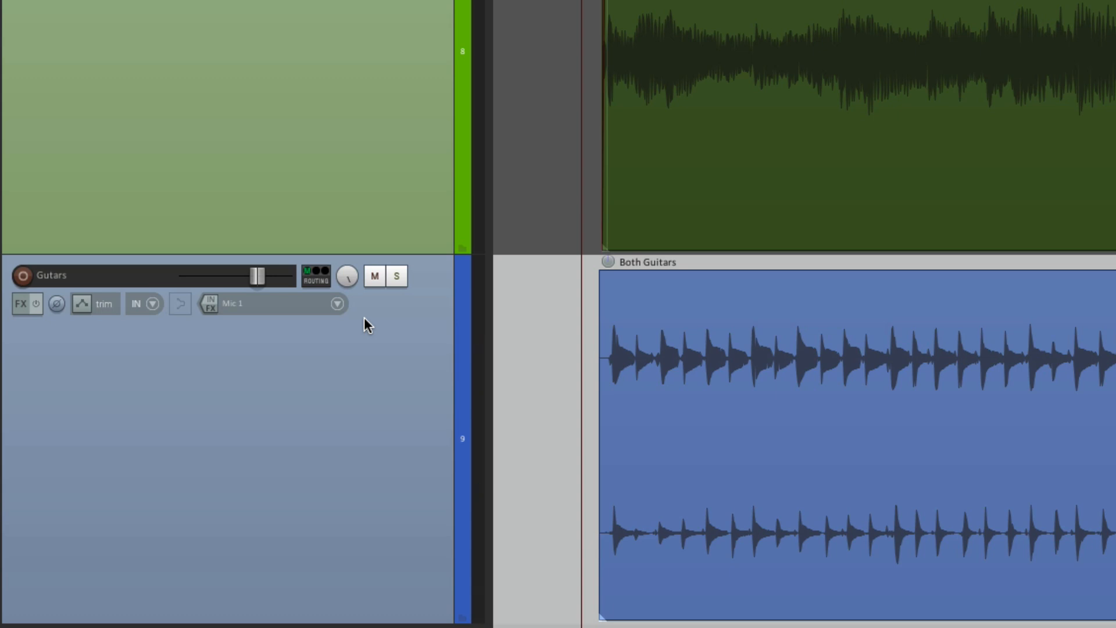
mouse_move(350, 283)
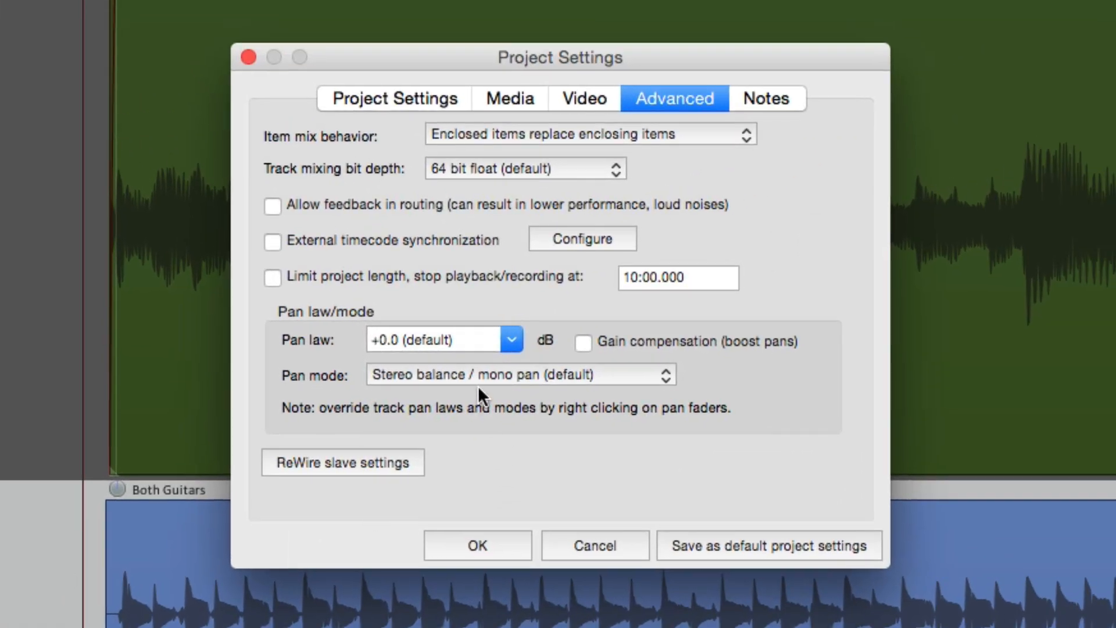
Step: Set the project Pan mode to Stereo pan and confirm, giving Guitars a width control
left_click(519, 374)
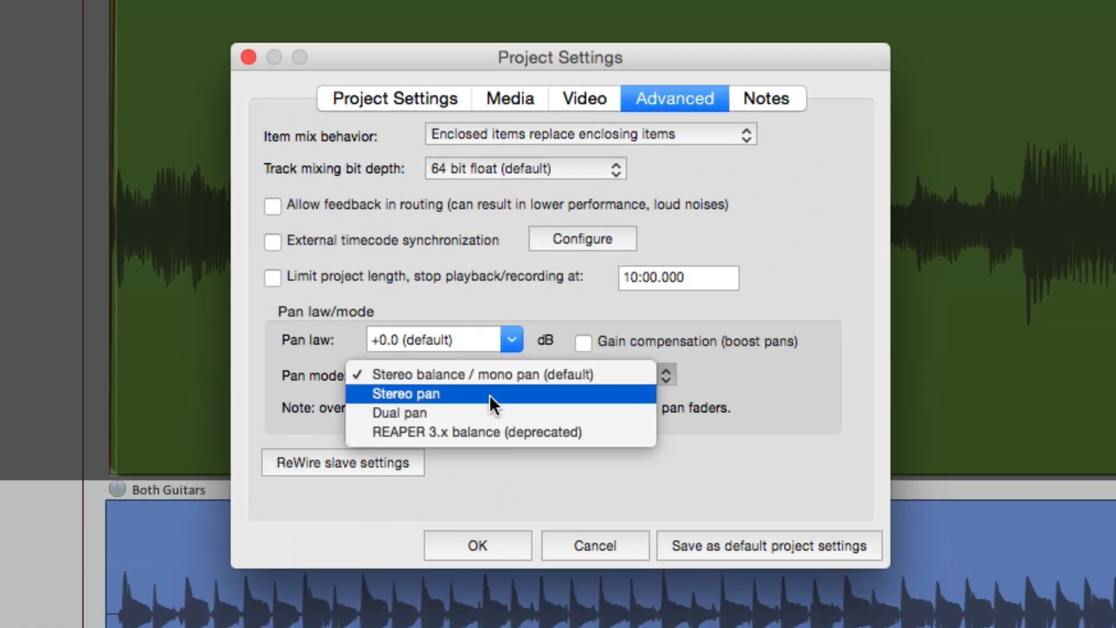
left_click(406, 392)
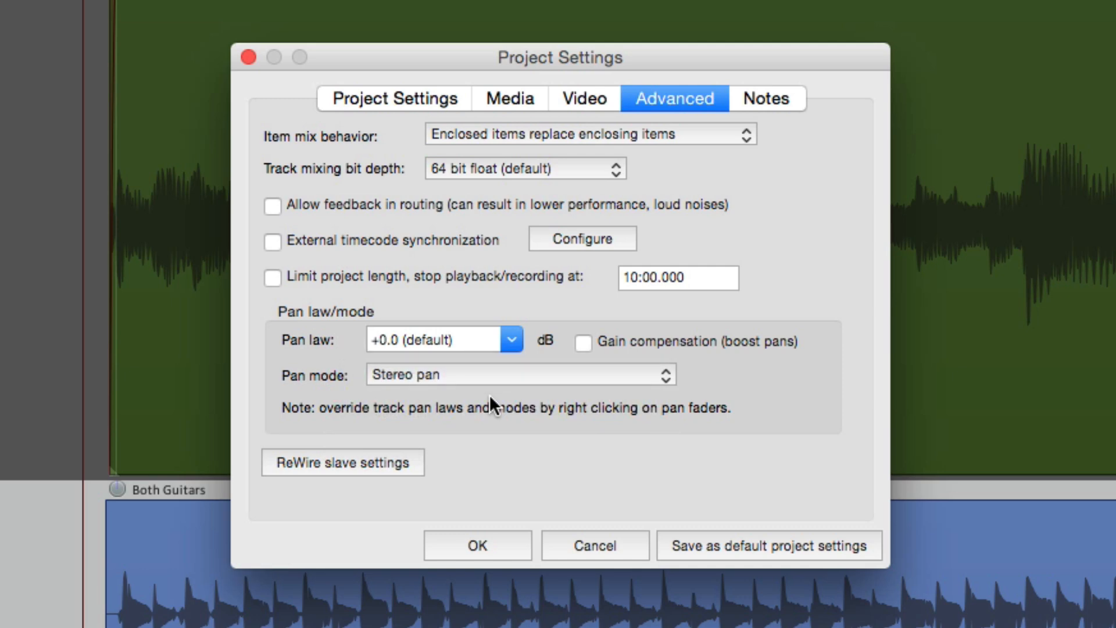
left_click(477, 545)
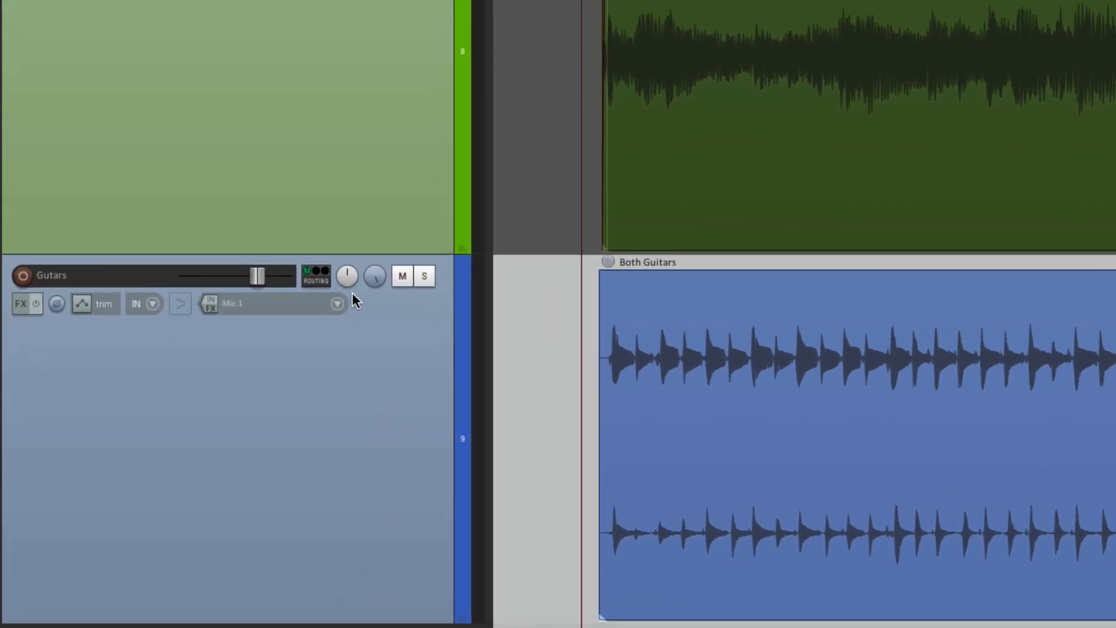
mouse_move(347, 276)
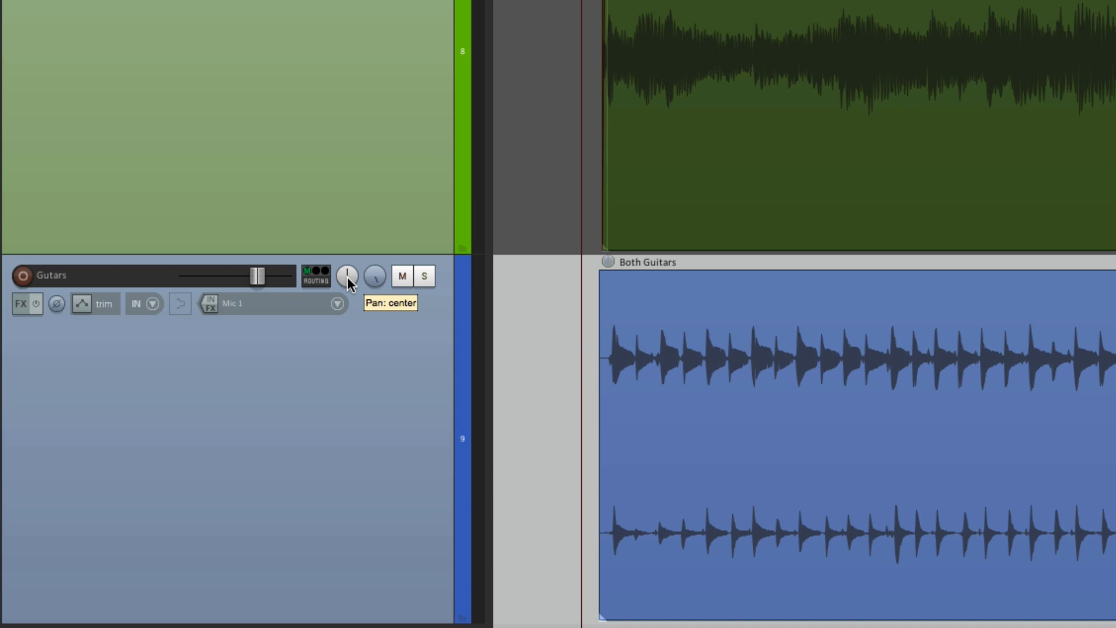
Step: Sweep the Guitars pan to about 25% right then 42% left in Stereo pan mode
left_click_drag(346, 277, 346, 284)
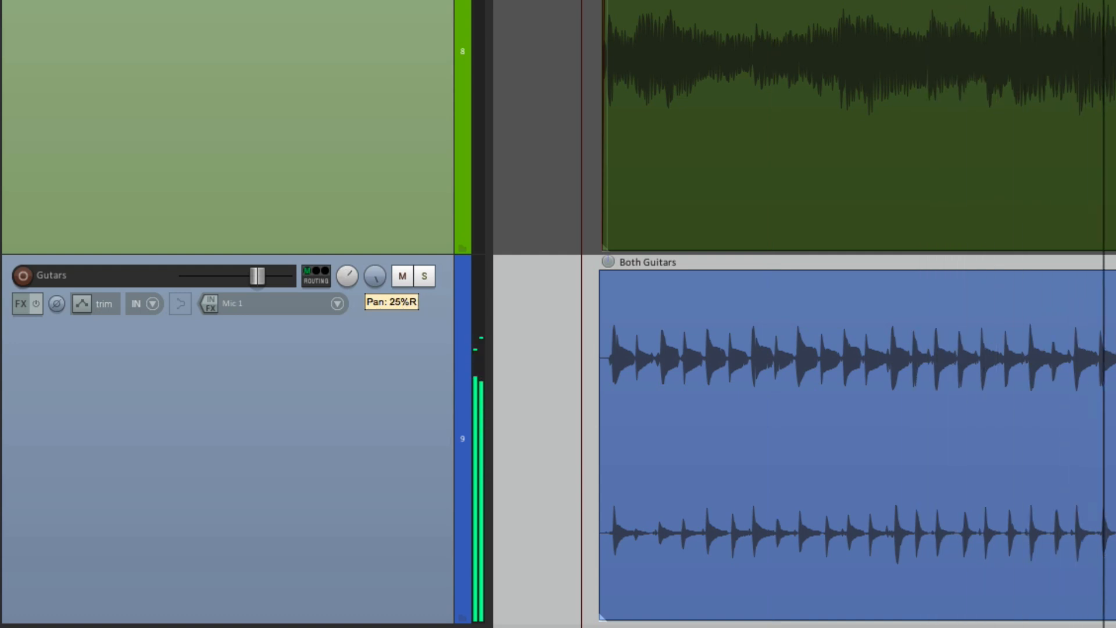
left_click_drag(347, 275, 374, 276)
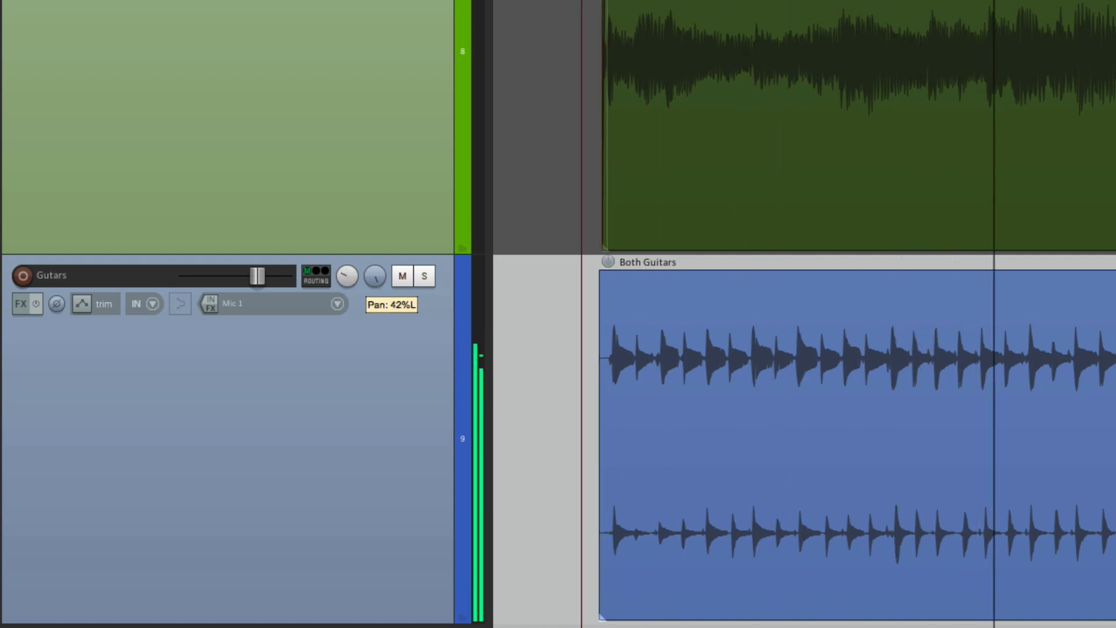
left_click_drag(373, 276, 375, 272)
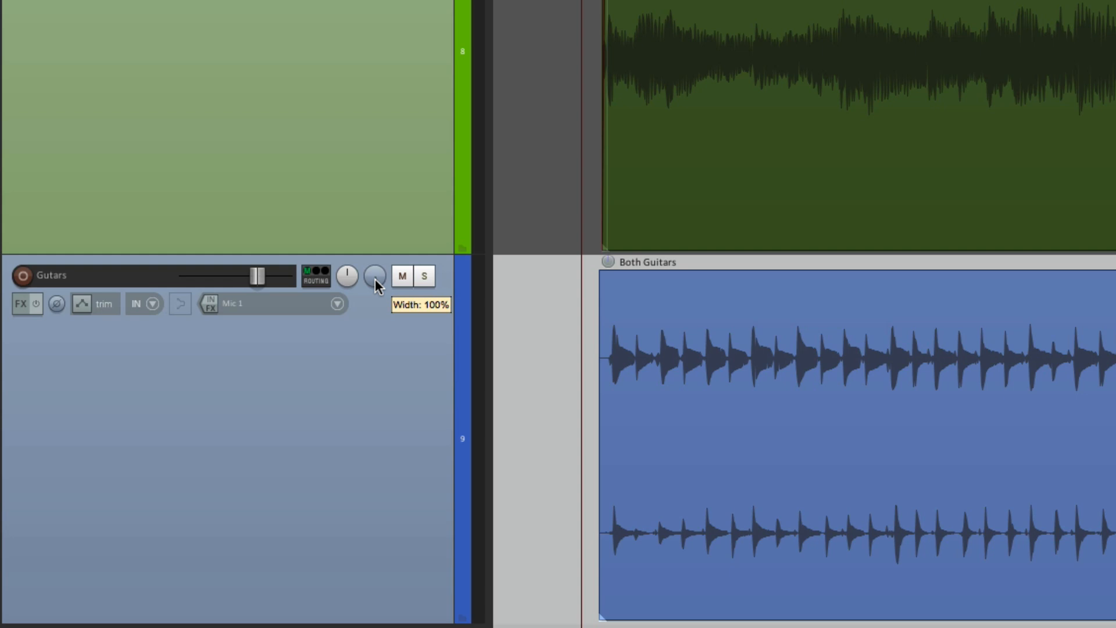
mouse_move(372, 284)
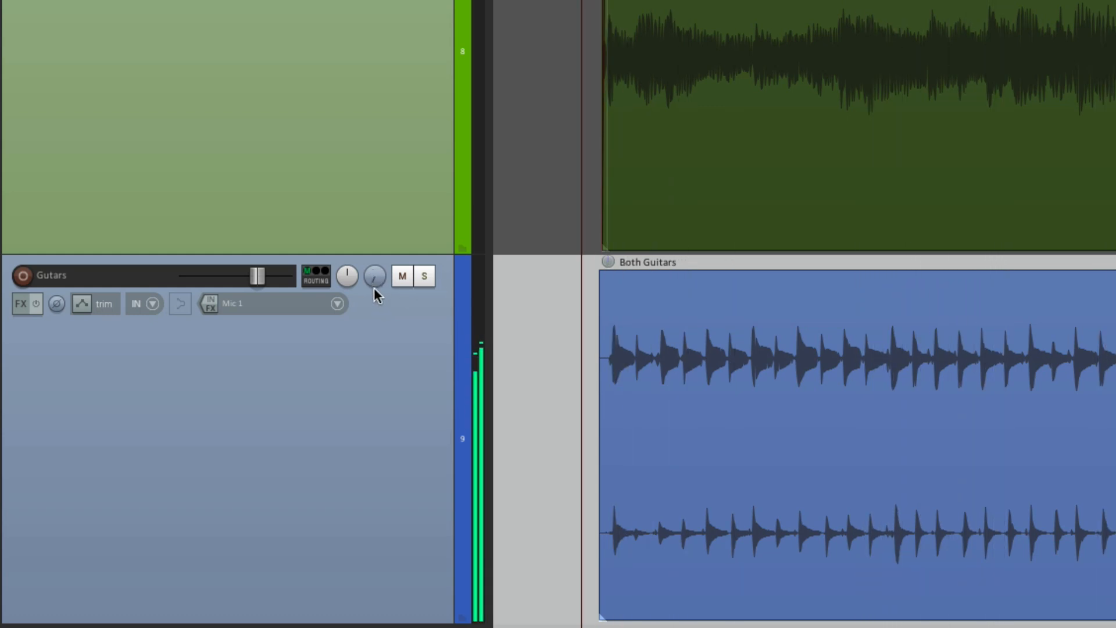
Step: Drag the Guitars width knob down from 100% to an inverted -100%
left_click_drag(374, 277, 374, 291)
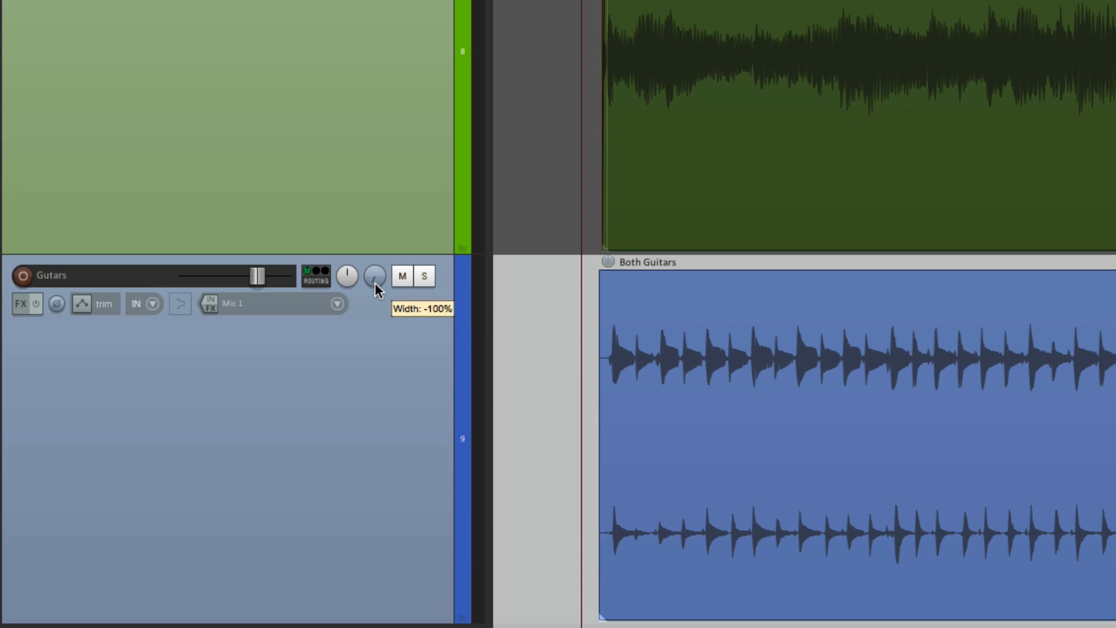
left_click_drag(375, 277, 374, 277)
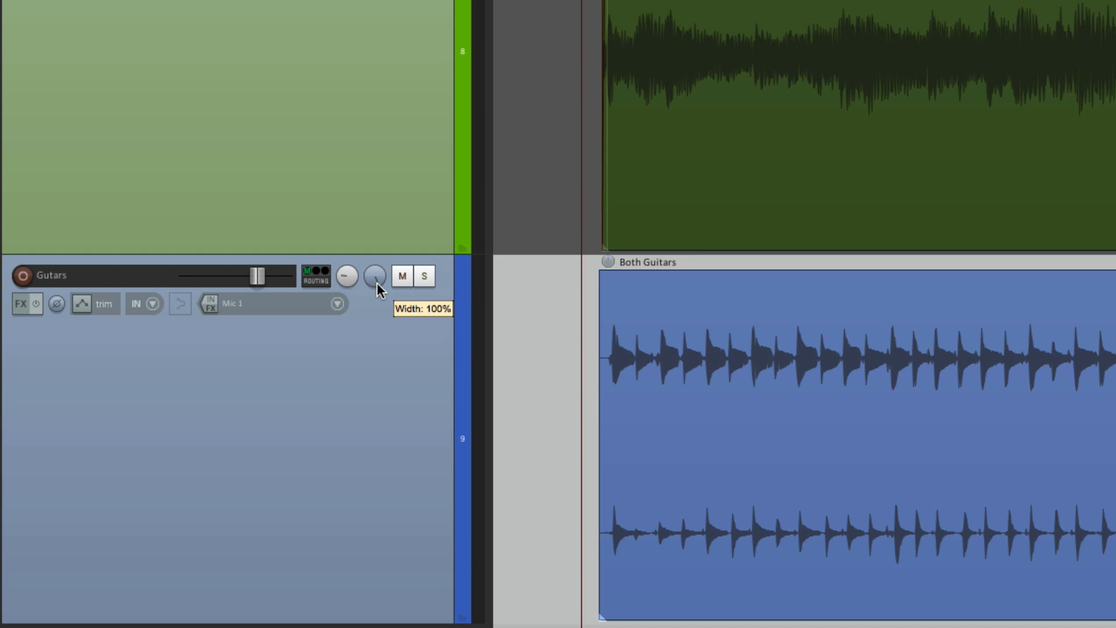
Step: Reset Guitars width to 100%, then sweep it down to about -80% and up to -55%
left_click_drag(376, 277, 375, 284)
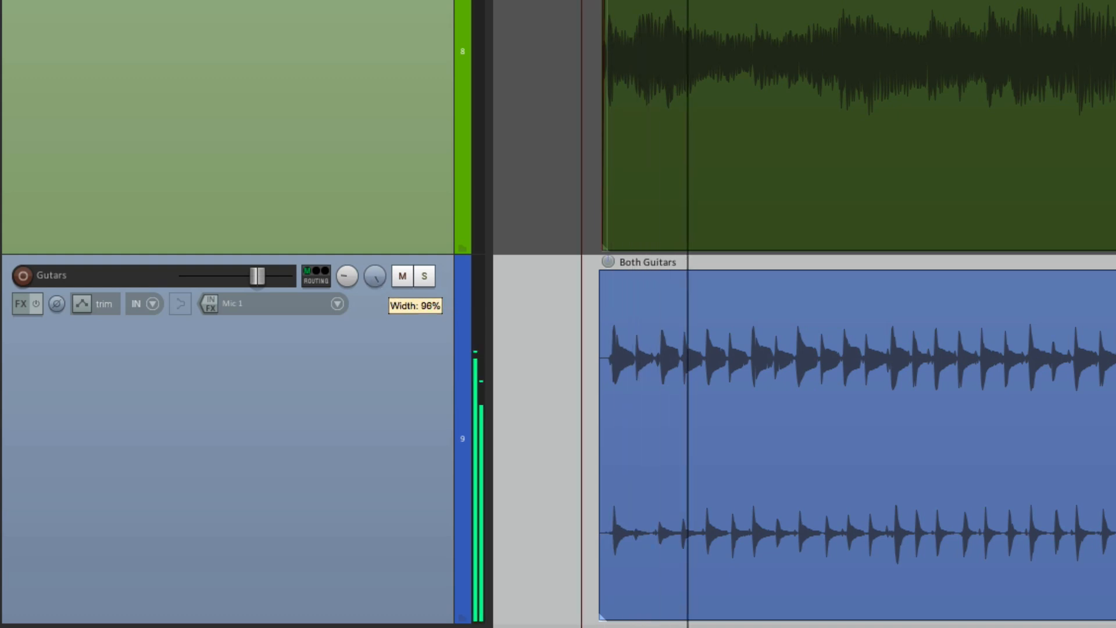
left_click_drag(373, 276, 373, 306)
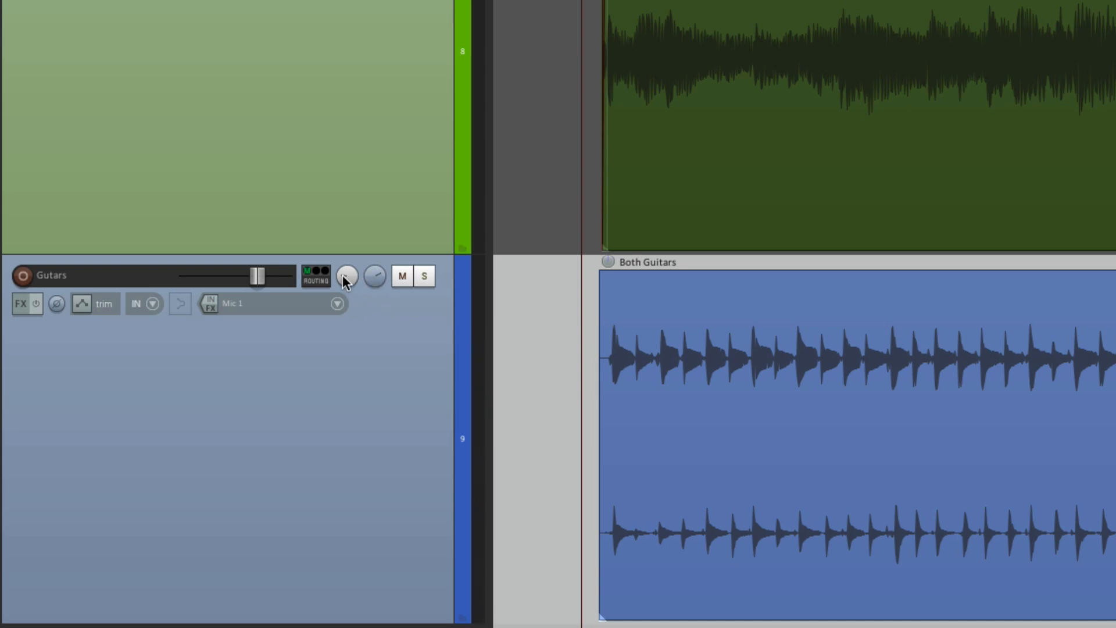
left_click_drag(347, 276, 348, 277)
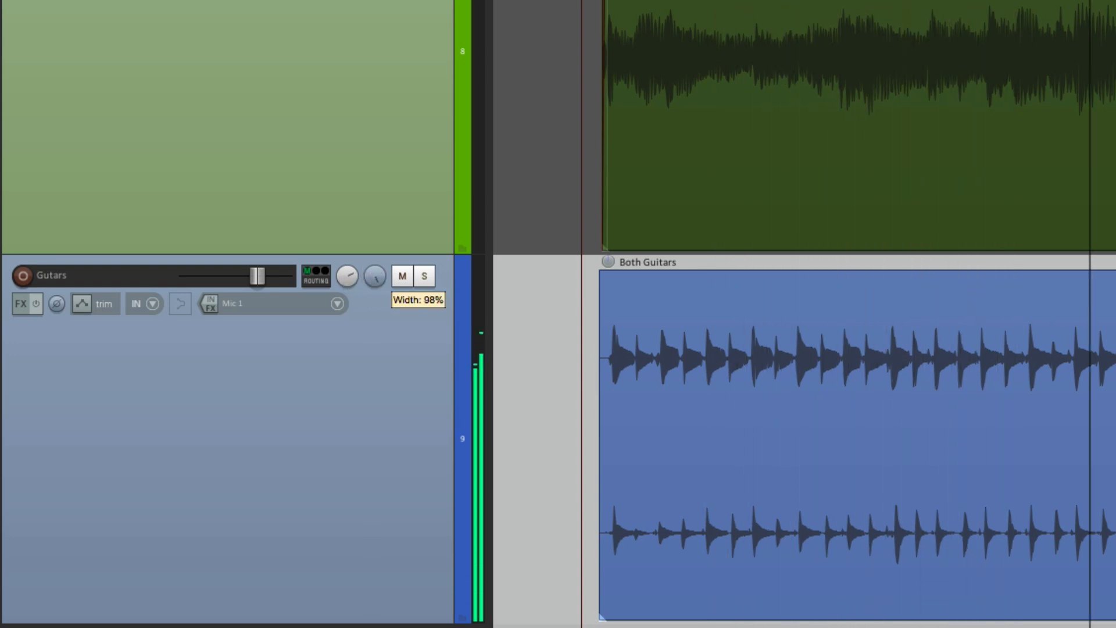
left_click_drag(373, 277, 373, 299)
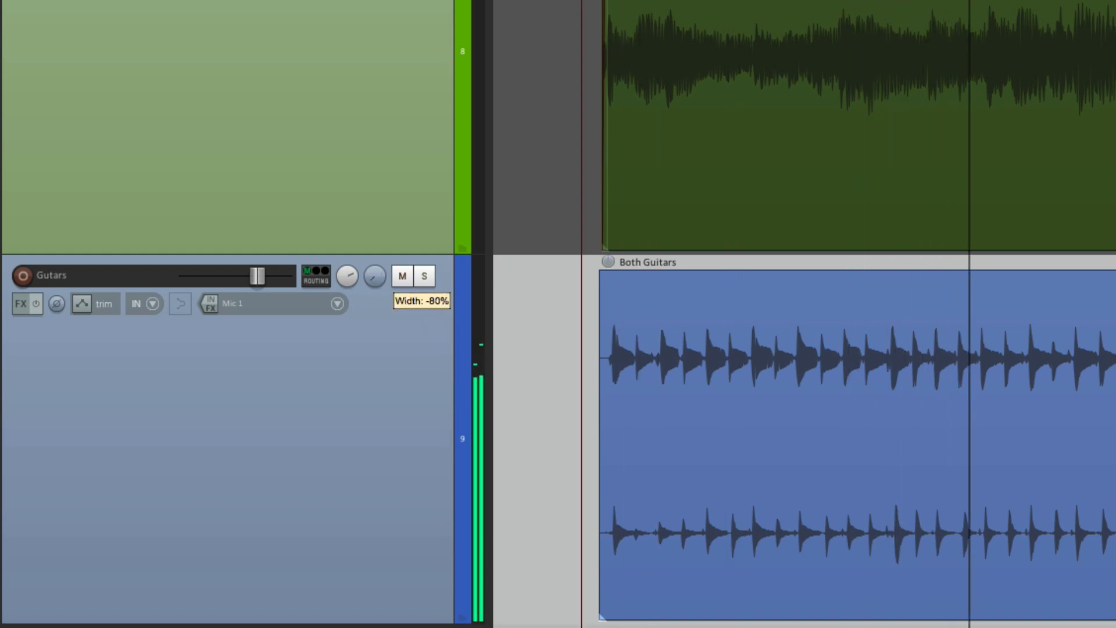
left_click_drag(375, 277, 376, 263)
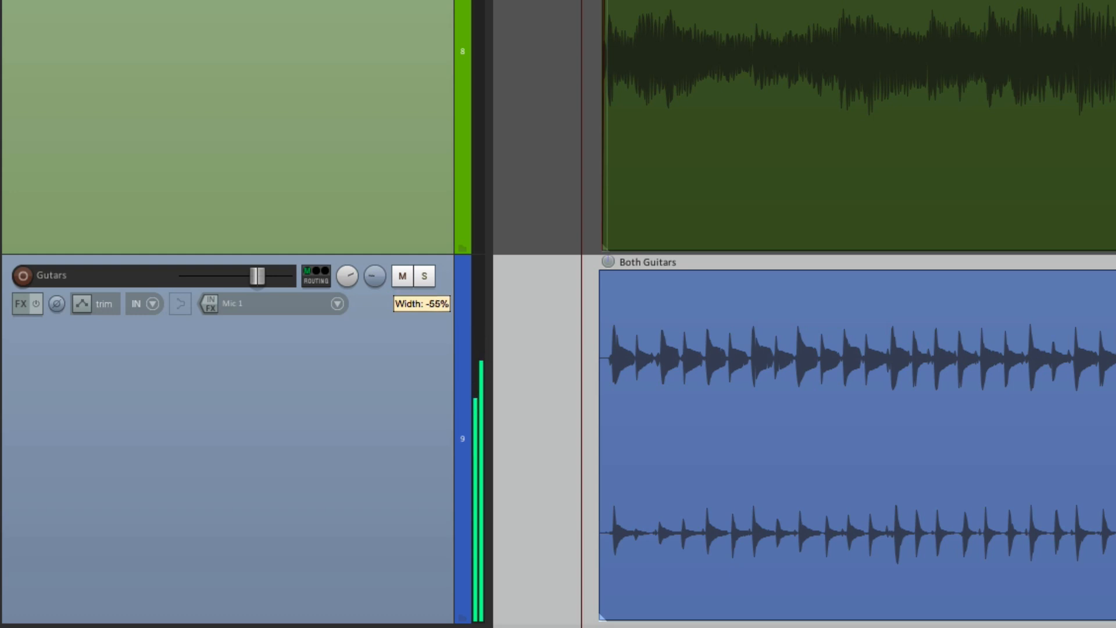
mouse_move(387, 319)
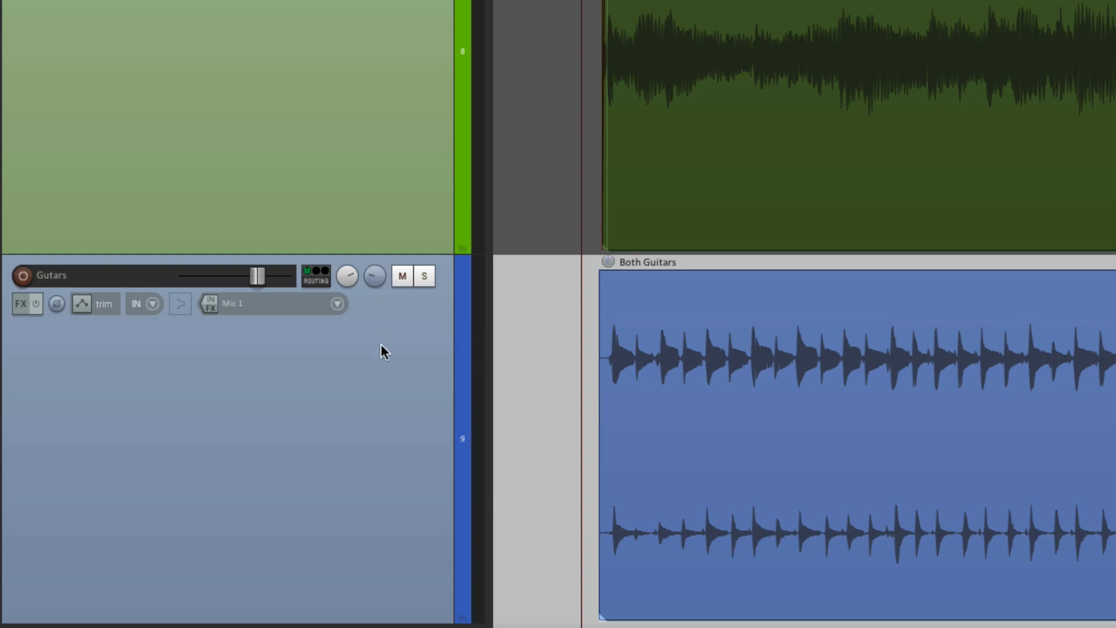
mouse_move(369, 322)
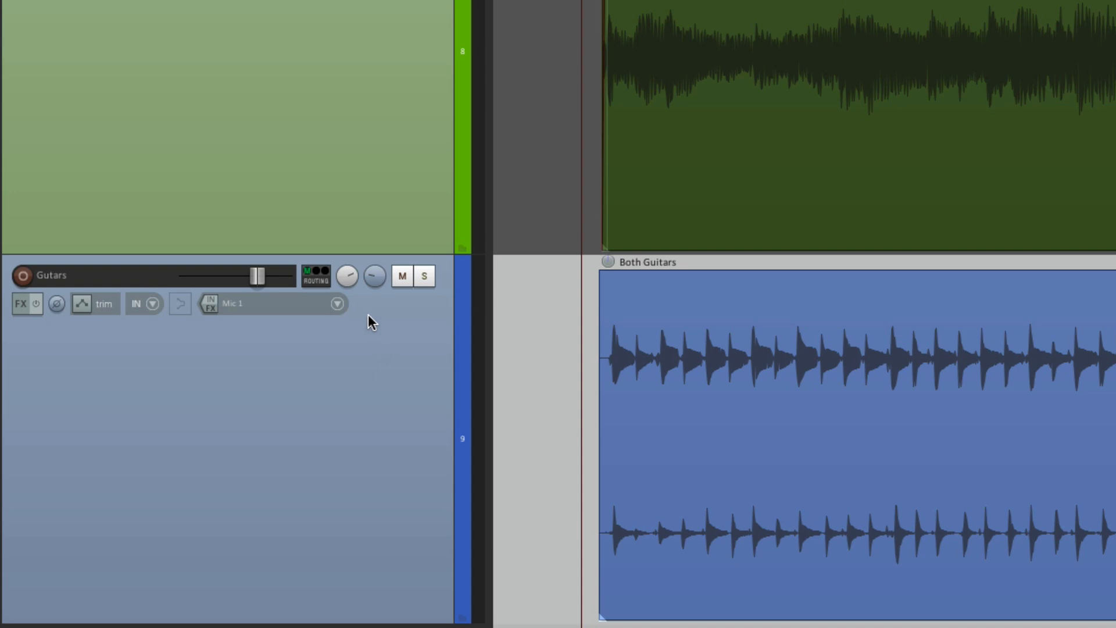
mouse_move(376, 285)
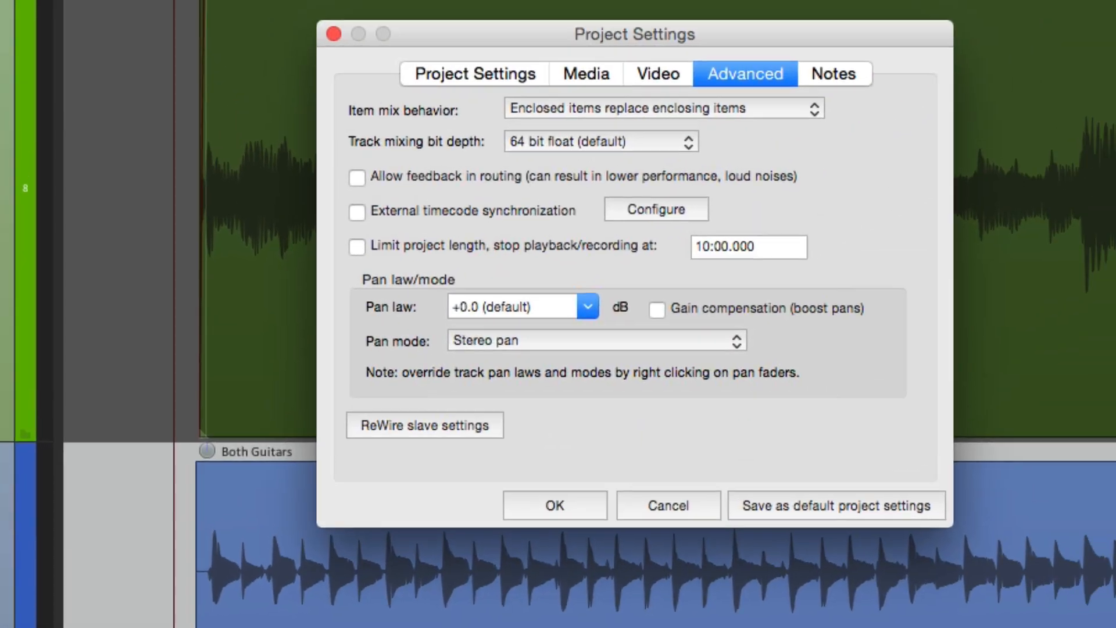
Step: Set the project Pan mode to Dual pan and confirm, right channel reading 100% right
left_click(585, 306)
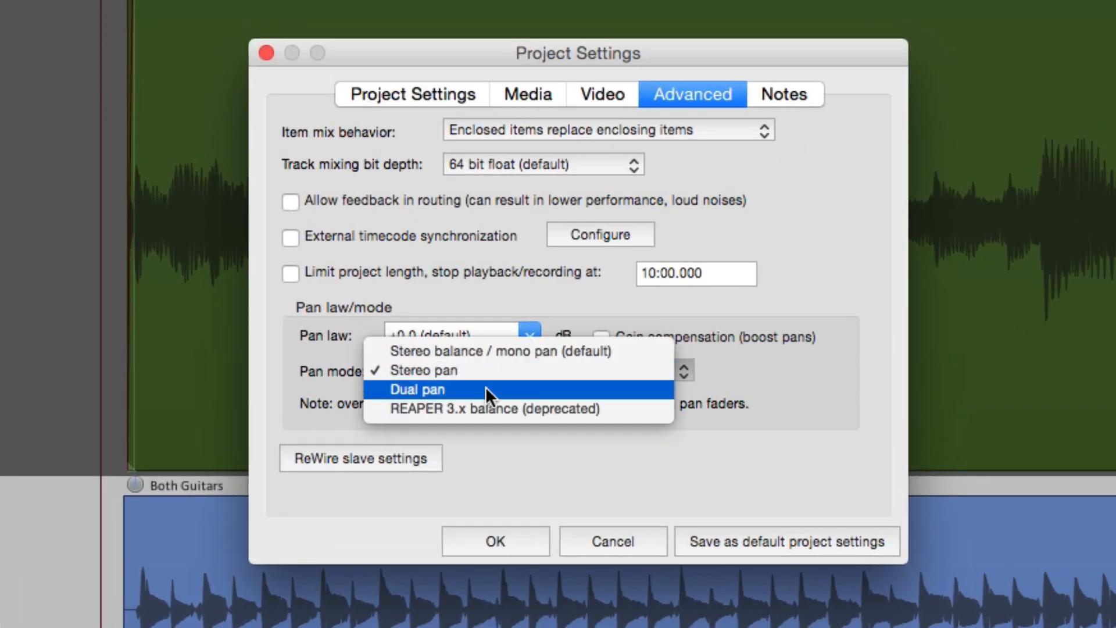
left_click(417, 388)
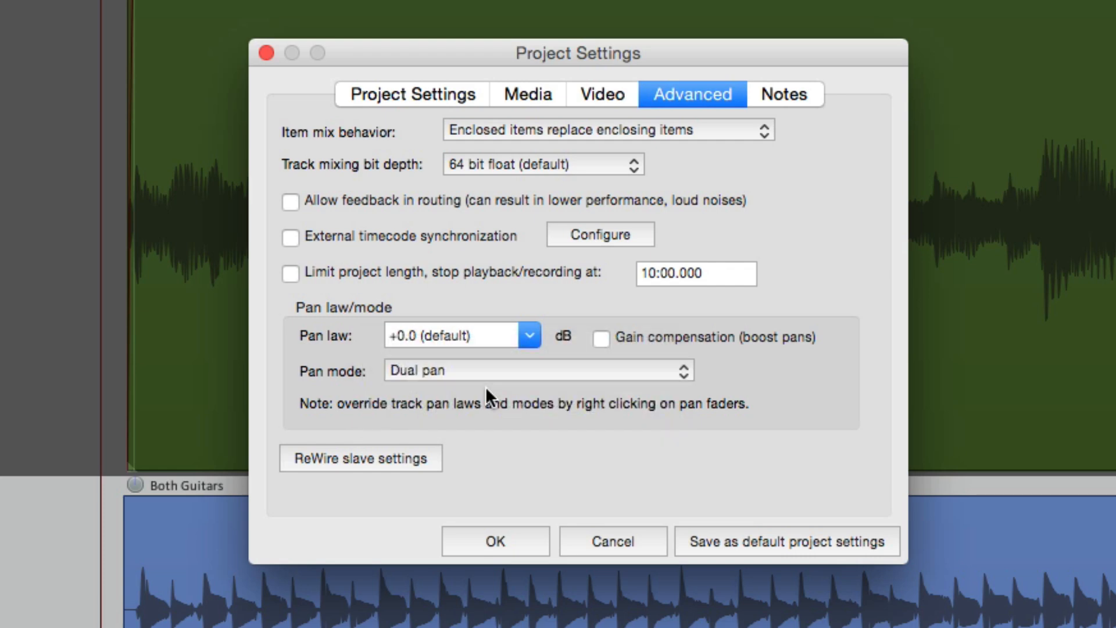
left_click(495, 541)
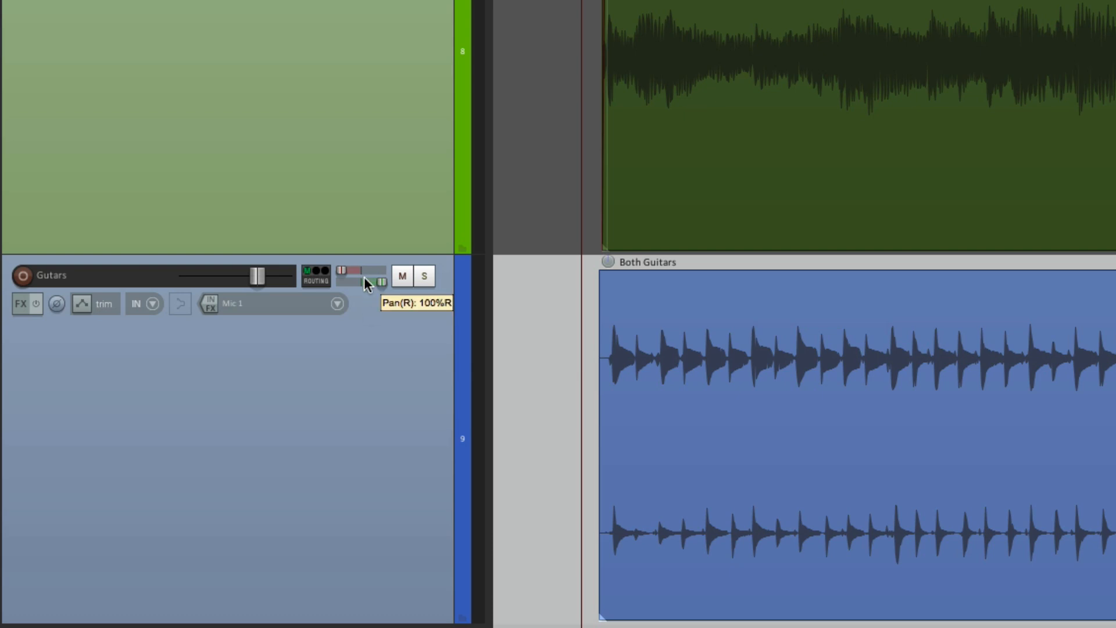
Step: Sweep the Guitars dual pans: left to 100%L then ~2%R, right to about 90%R
left_click_drag(370, 277, 363, 277)
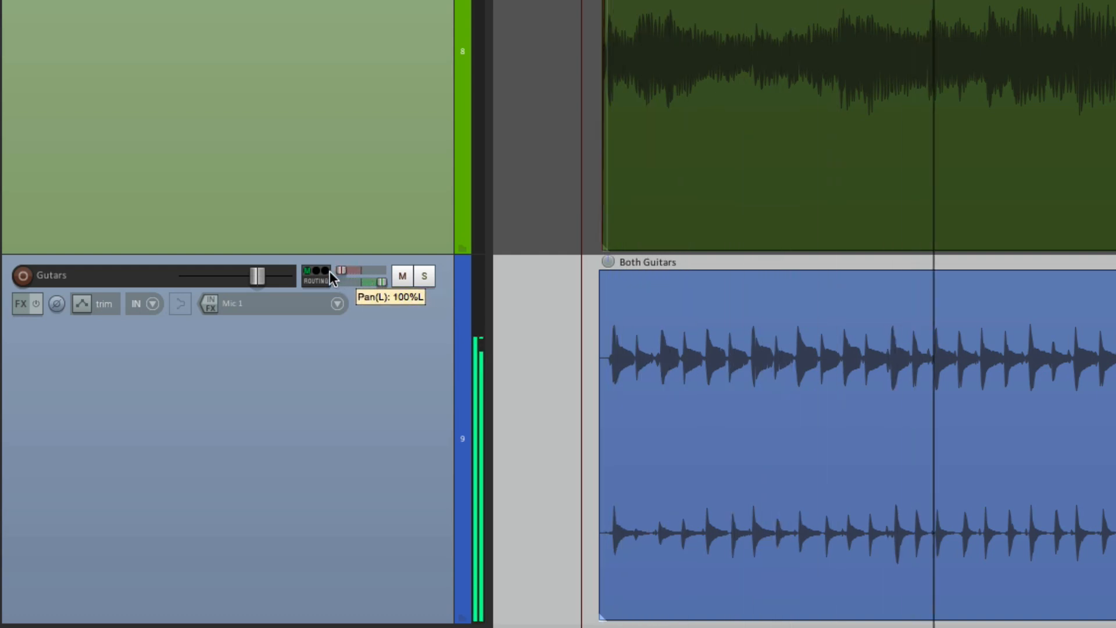
left_click_drag(341, 271, 362, 271)
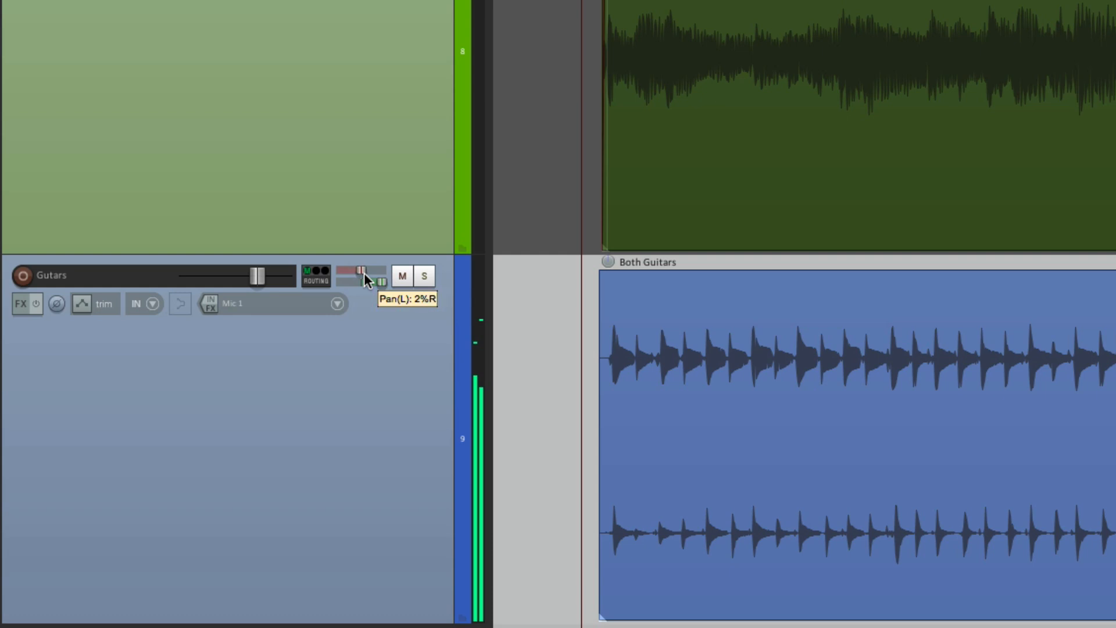
left_click_drag(363, 272, 338, 278)
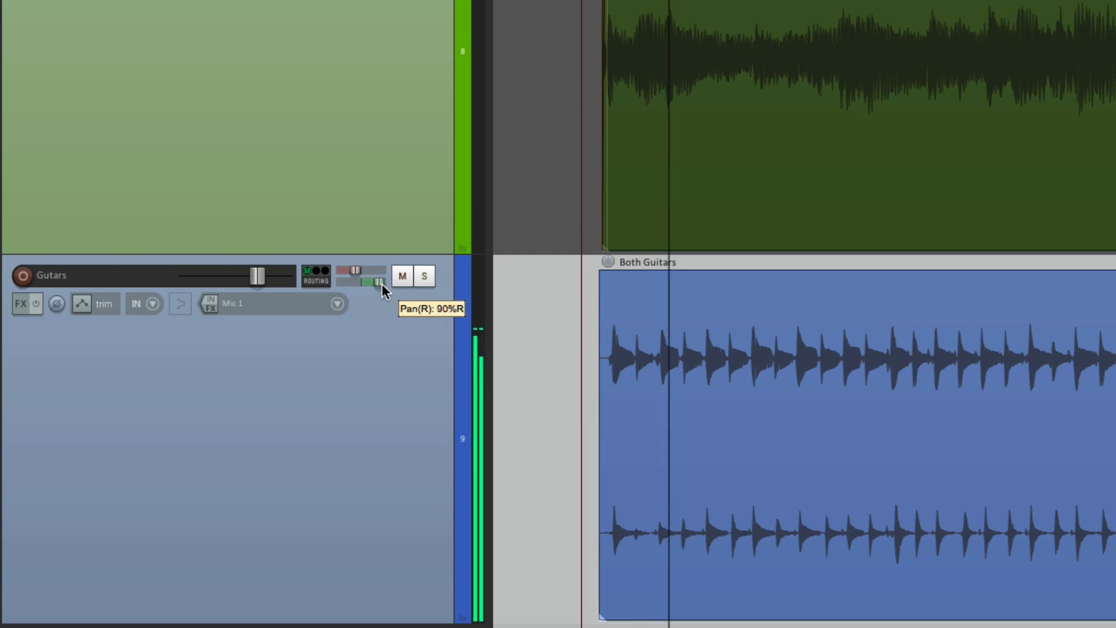
left_click_drag(376, 282, 368, 283)
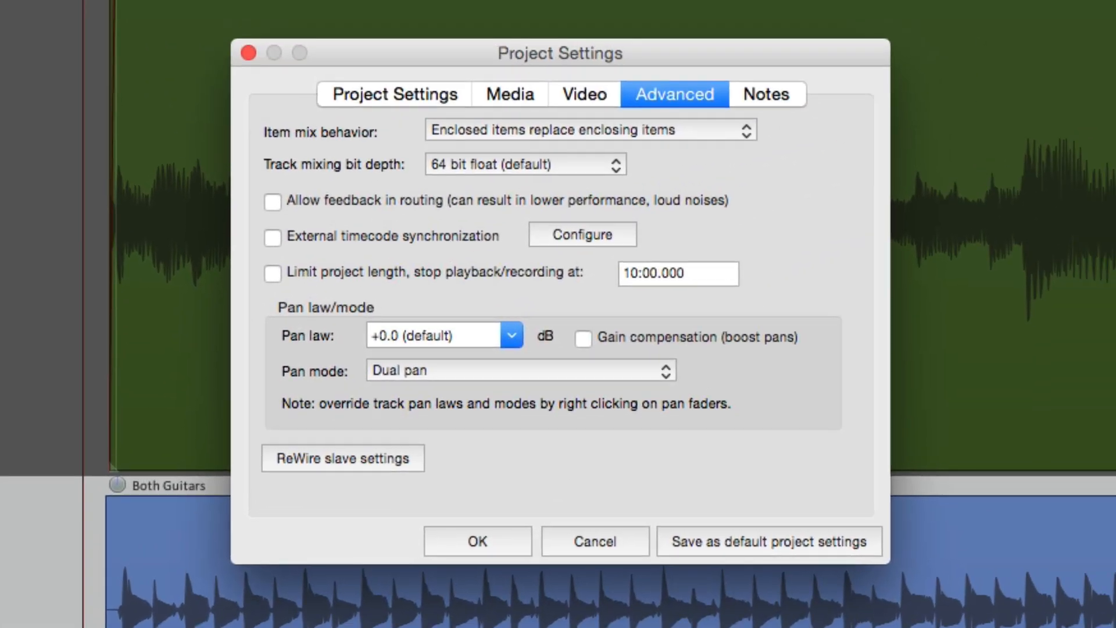
Step: Set the project pan mode to Stereo pan and confirm the settings
left_click(511, 335)
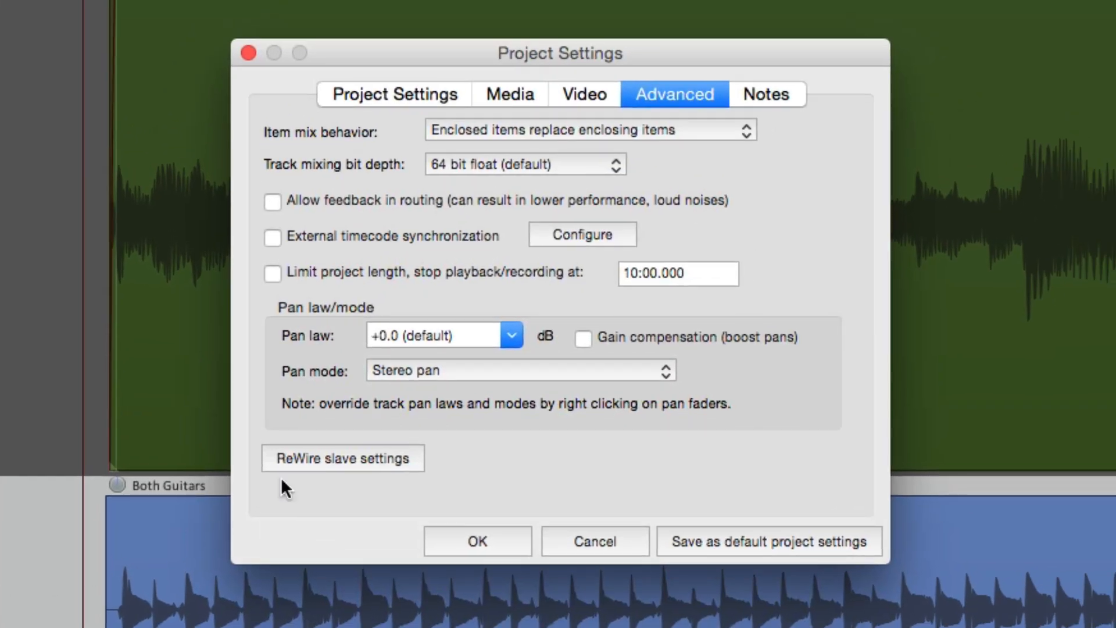
left_click(519, 370)
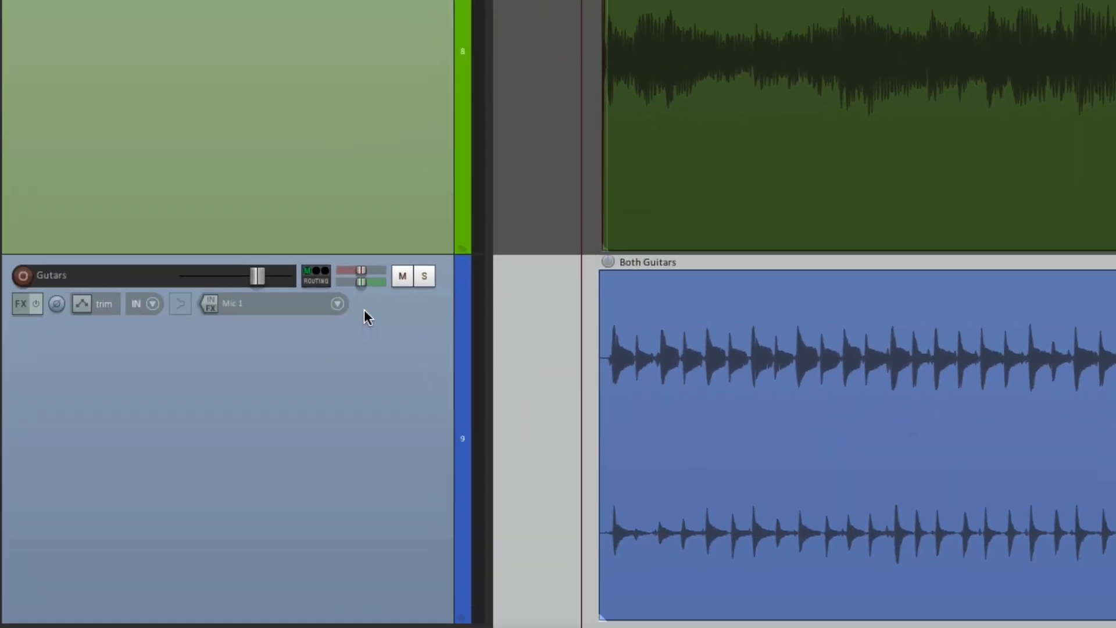
mouse_move(373, 285)
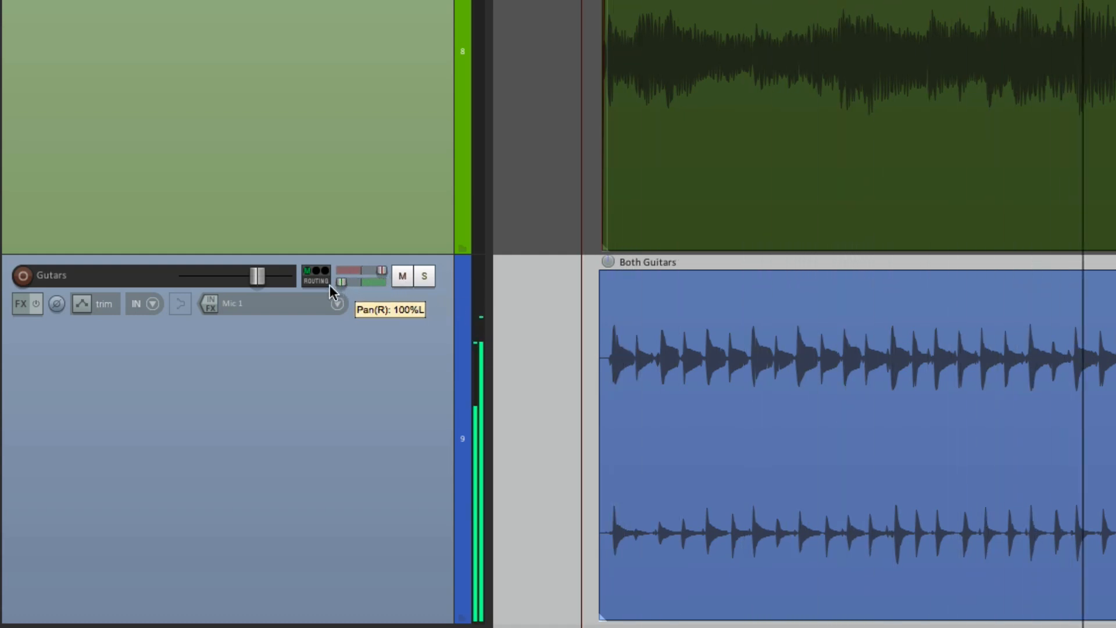
mouse_move(391, 322)
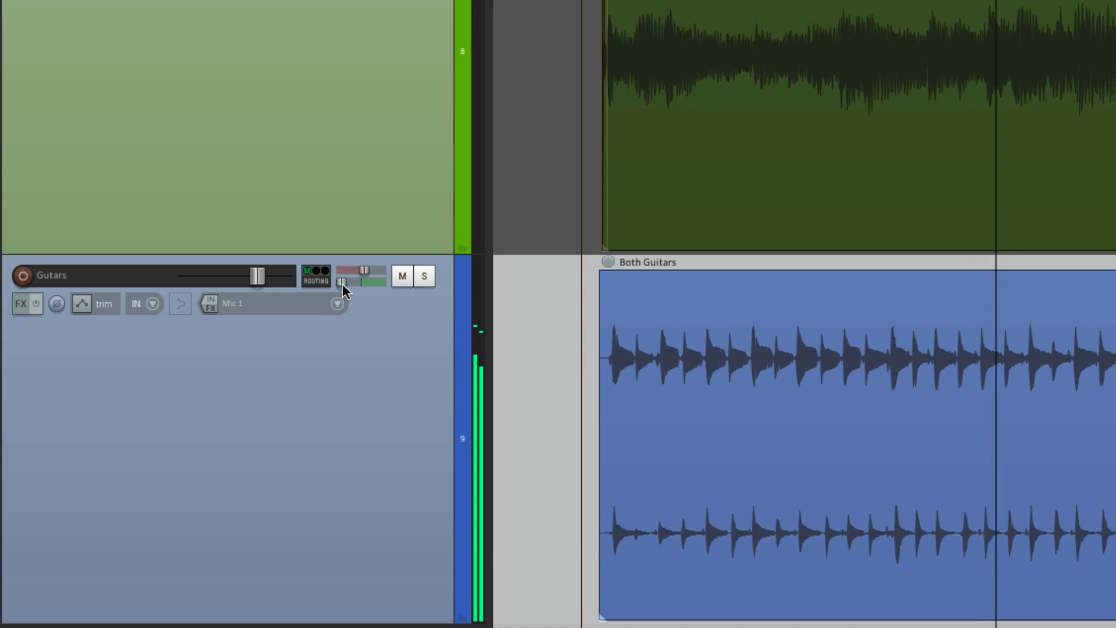
Step: Set the Guitars right channel near 56%R and the left channel to 22%L, fine-tuning the right
left_click_drag(344, 280, 356, 280)
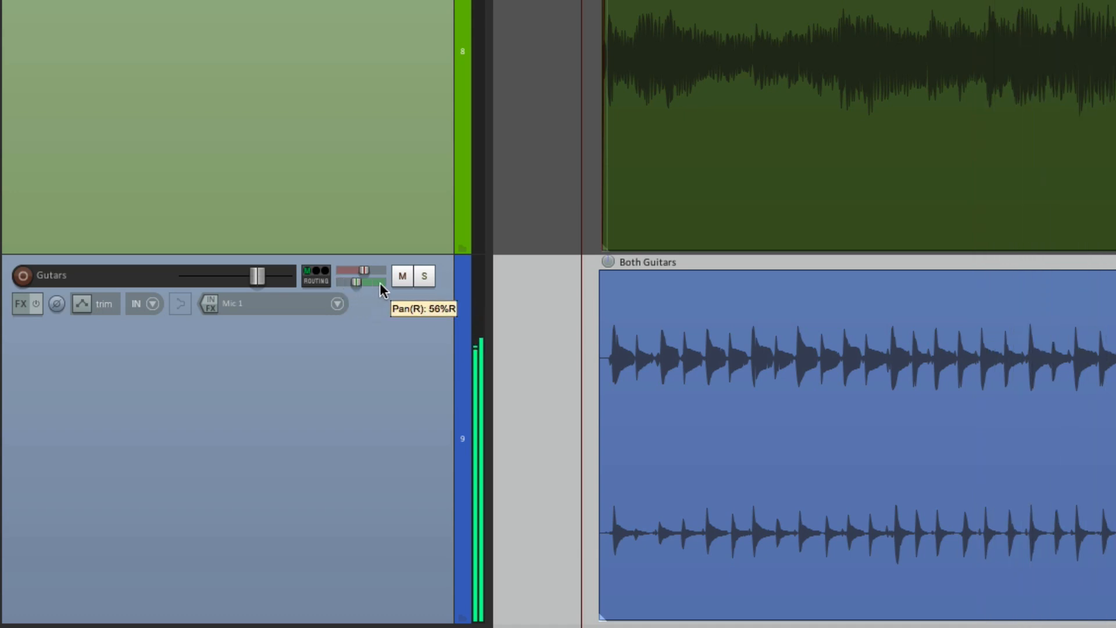
left_click_drag(381, 277, 359, 277)
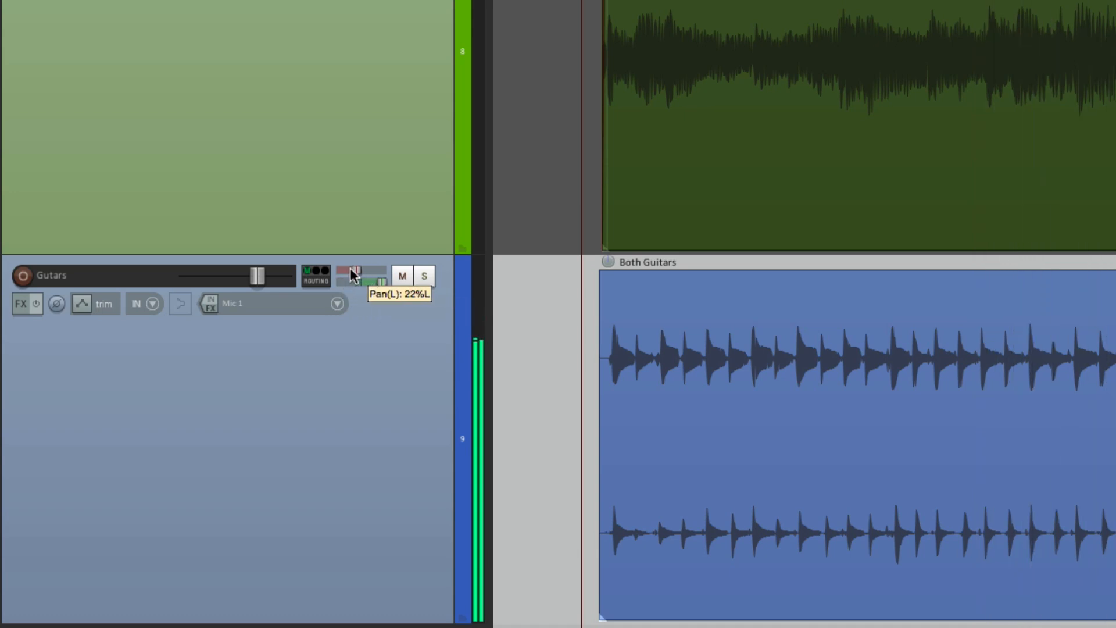
left_click_drag(354, 274, 381, 284)
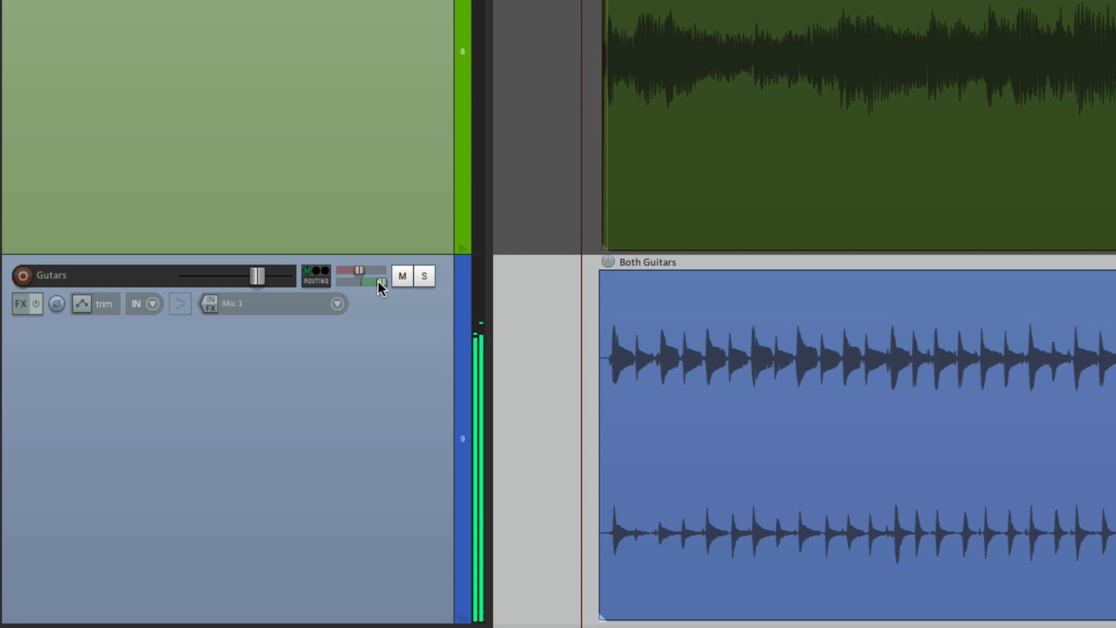
left_click_drag(370, 282, 379, 281)
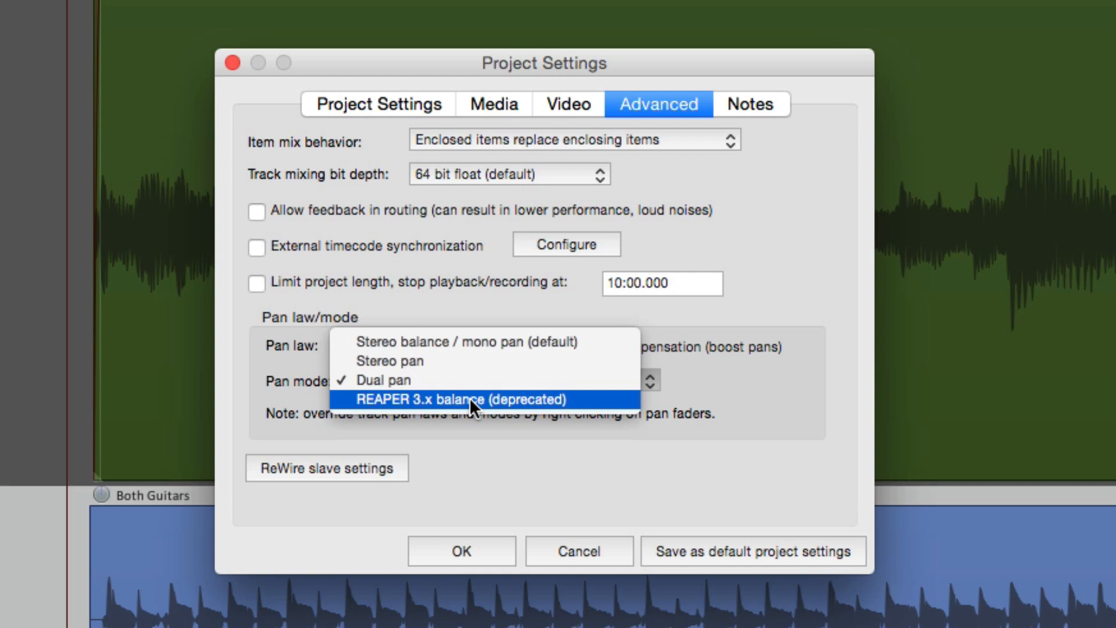
mouse_move(509, 379)
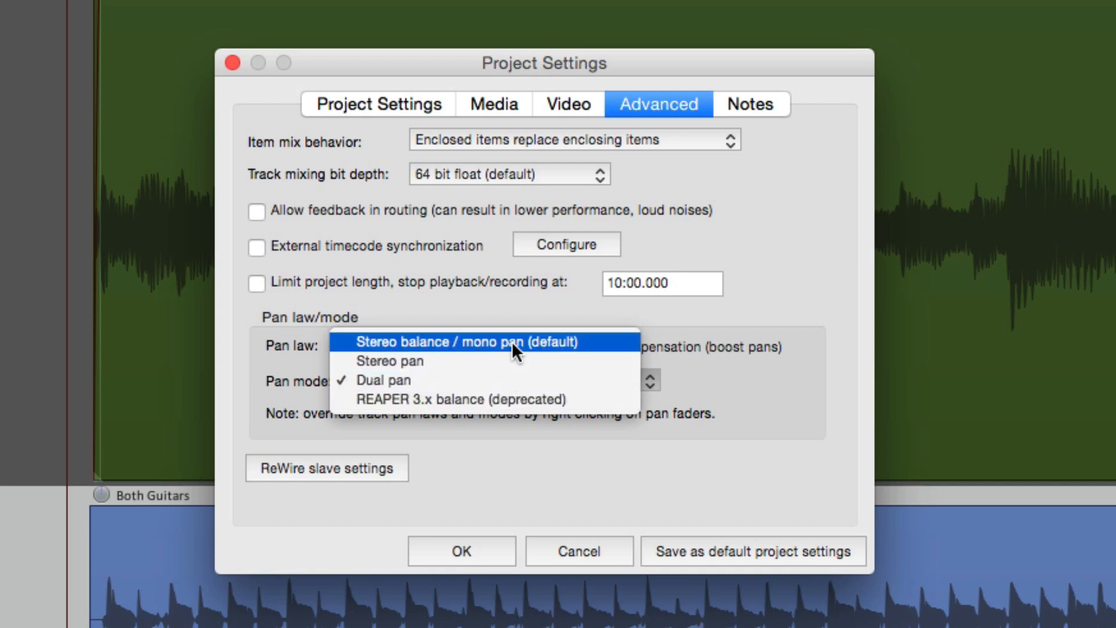
Step: Choose Stereo balance / mono pan (default) as the project pan mode
left_click(463, 342)
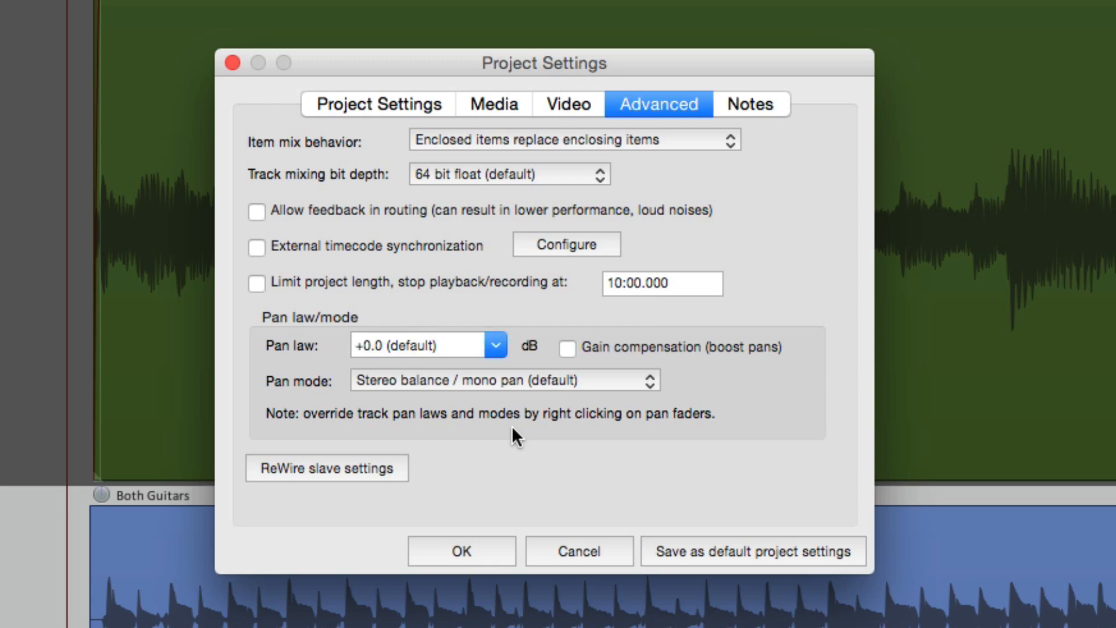
mouse_move(499, 388)
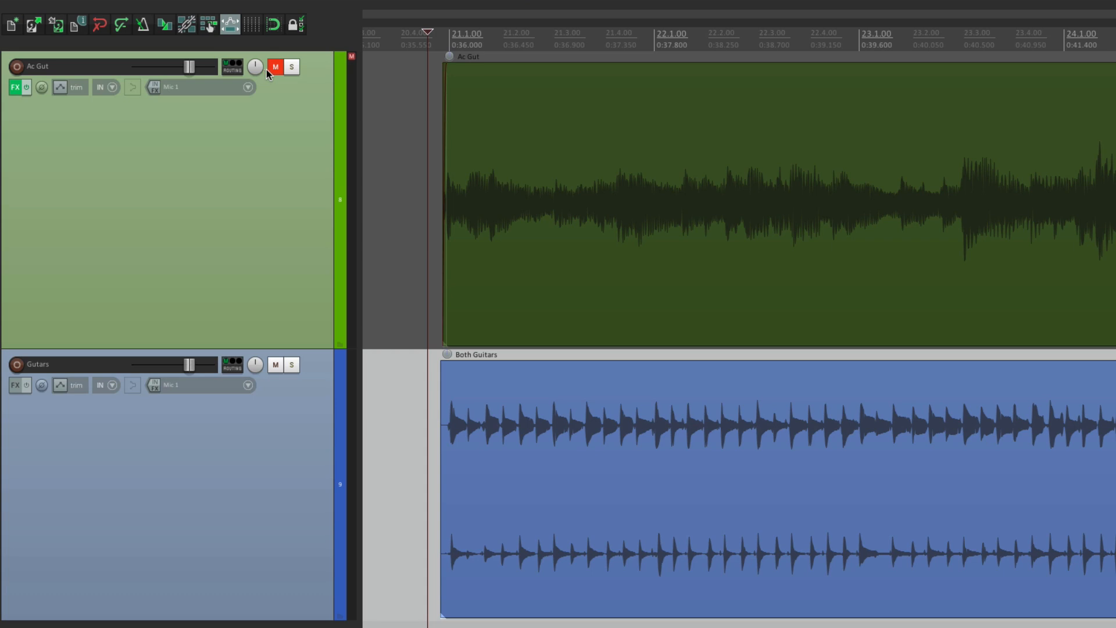
Step: Mute the Ac Gut track and sweep the Guitars balance pan from left toward right
left_click(274, 66)
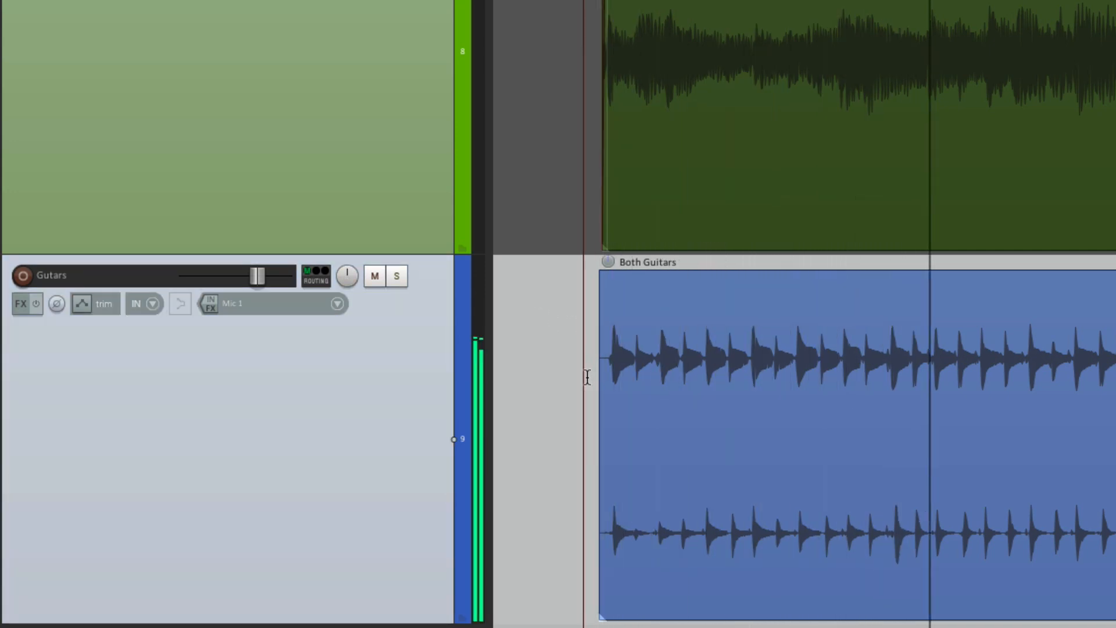
mouse_move(347, 278)
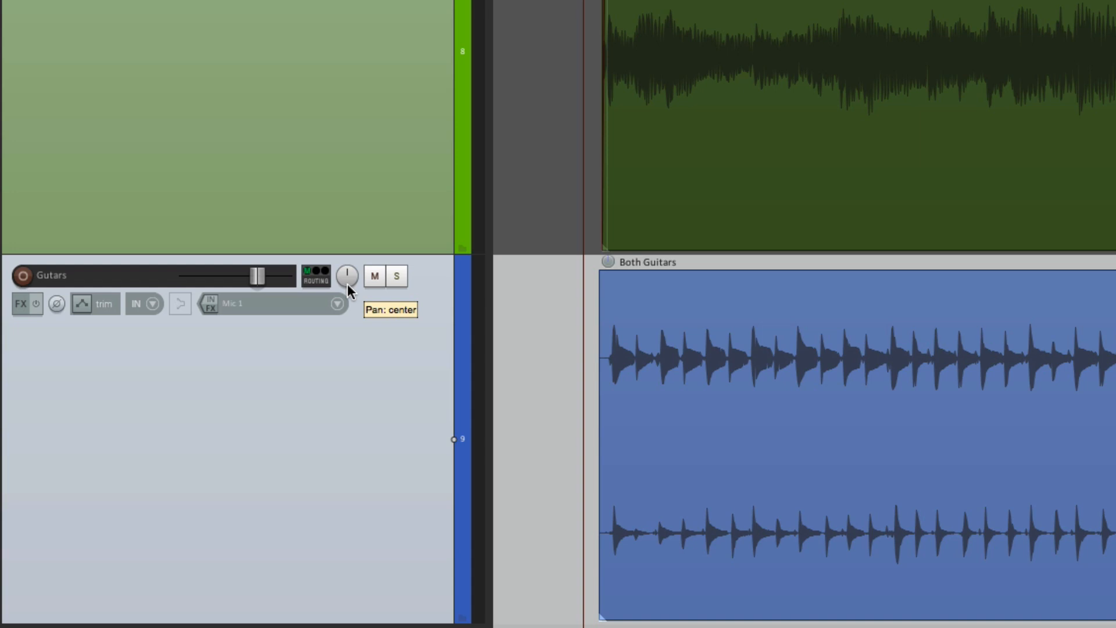
left_click_drag(348, 276, 348, 284)
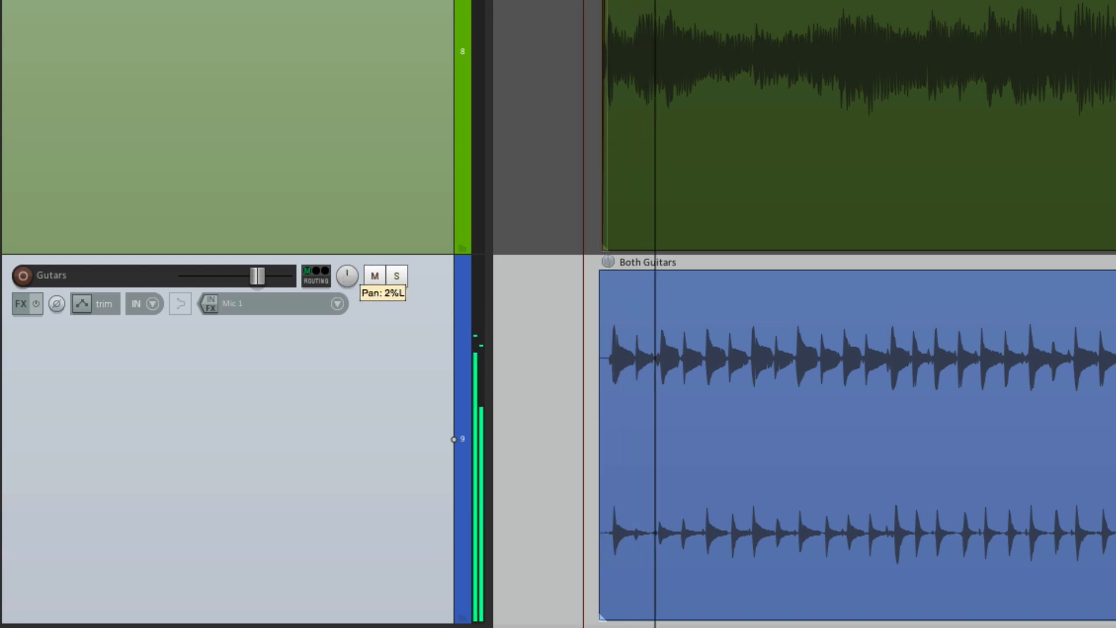
left_click_drag(347, 276, 349, 282)
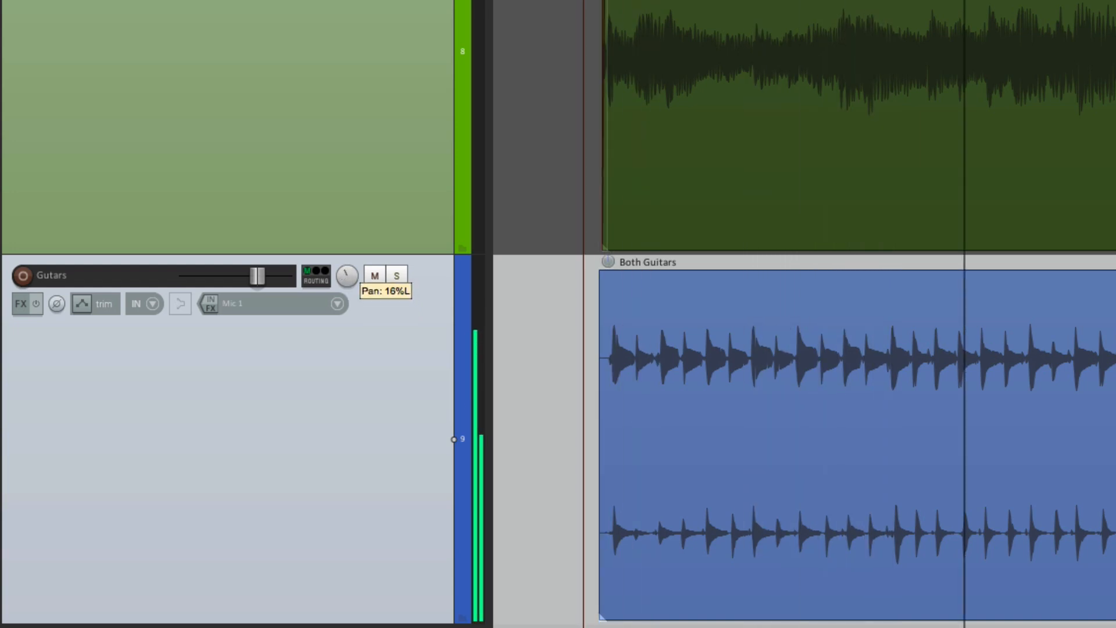
left_click_drag(346, 276, 353, 282)
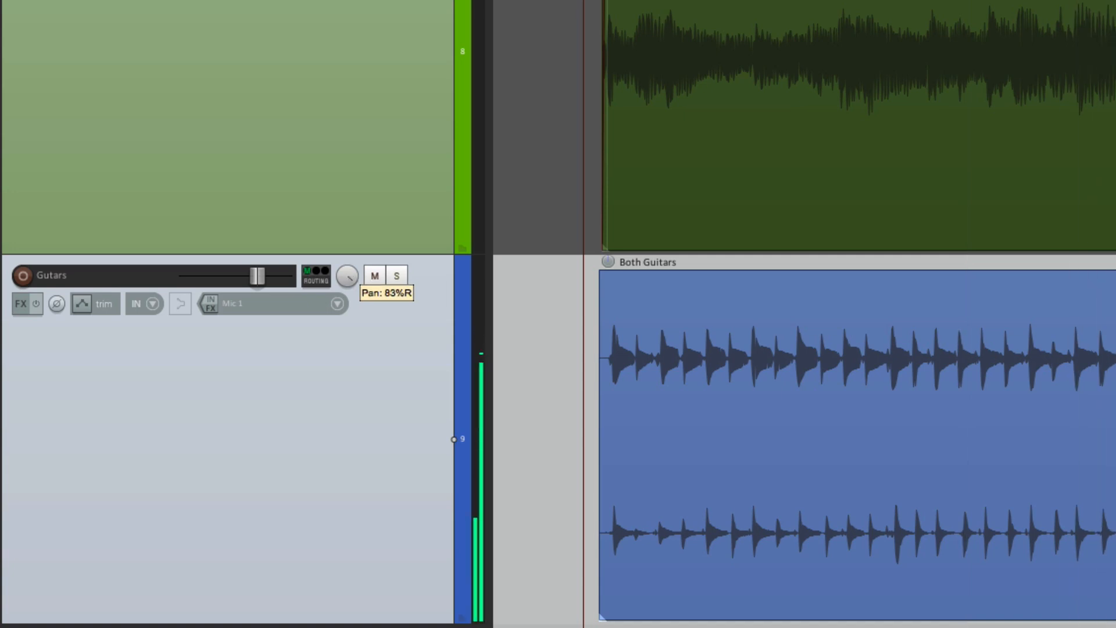
left_click_drag(347, 275, 342, 281)
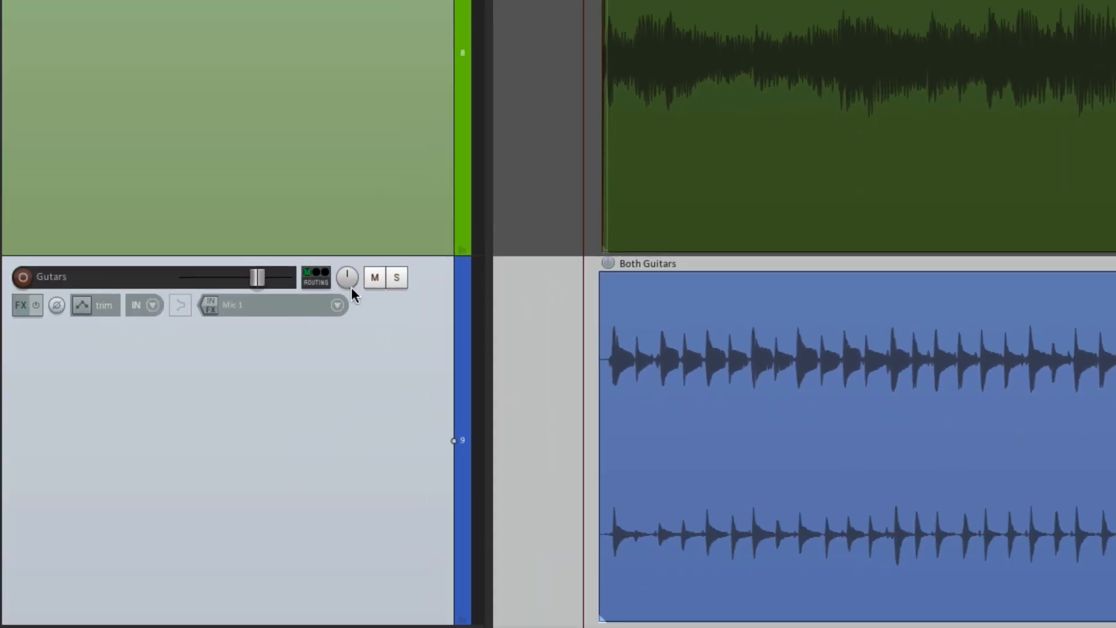
Step: In the Guitars Pan Law dialog choose Stereo pan, then Dual pan, and close it
left_click(347, 277)
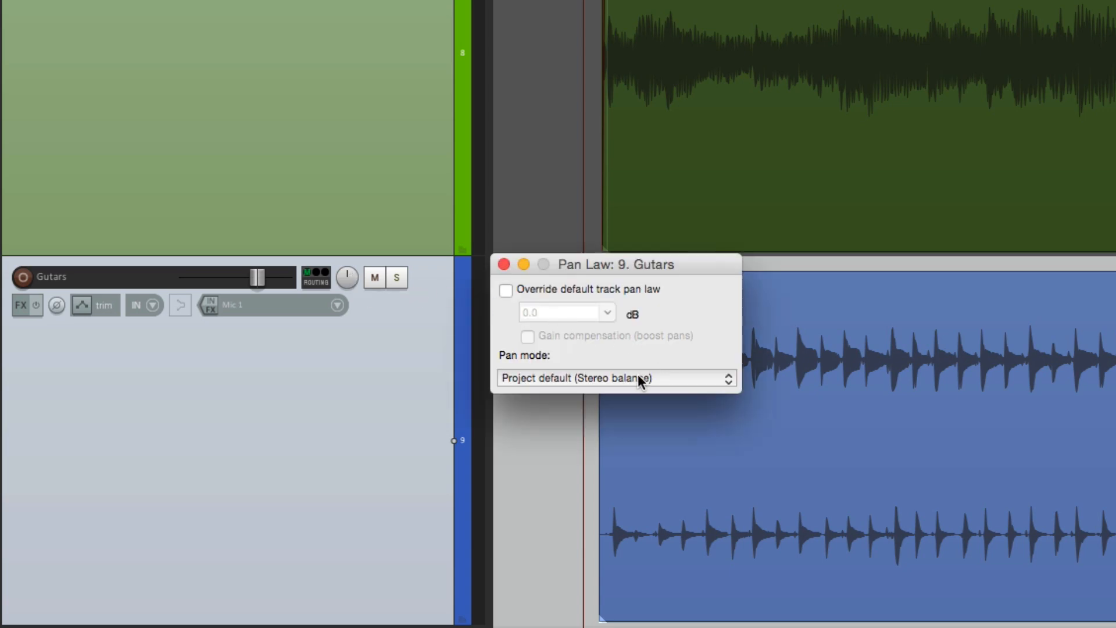
mouse_move(682, 379)
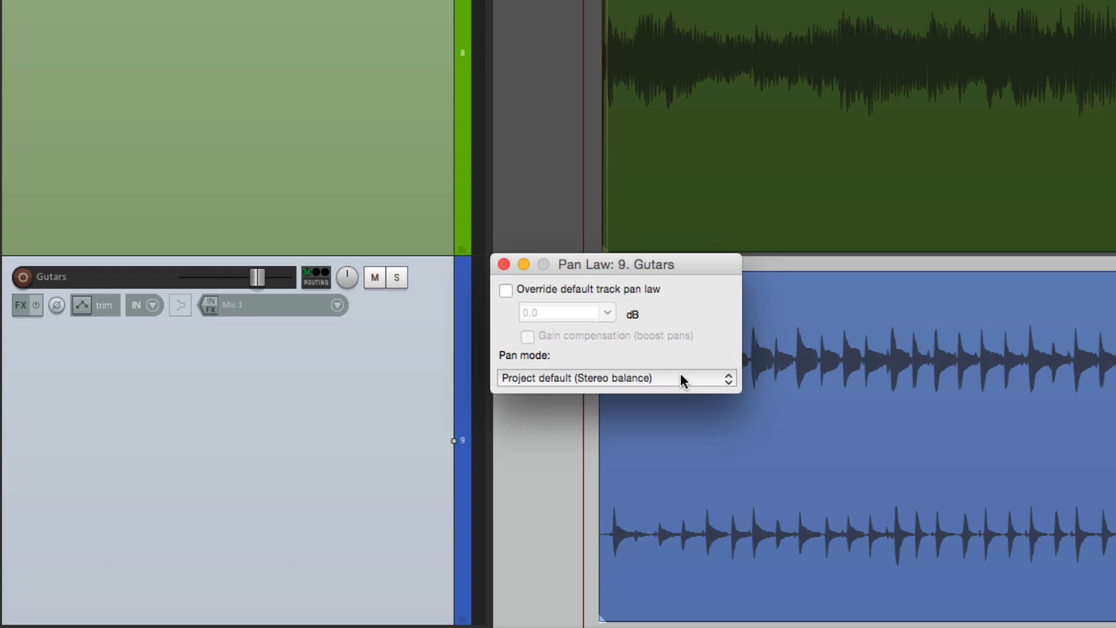
left_click(613, 376)
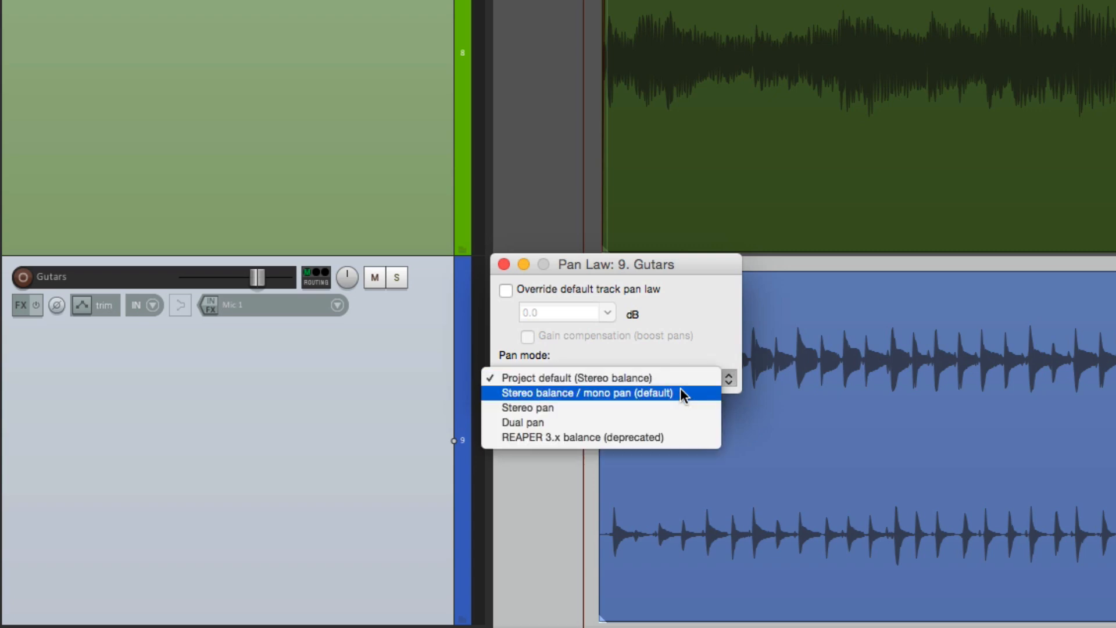
left_click(527, 407)
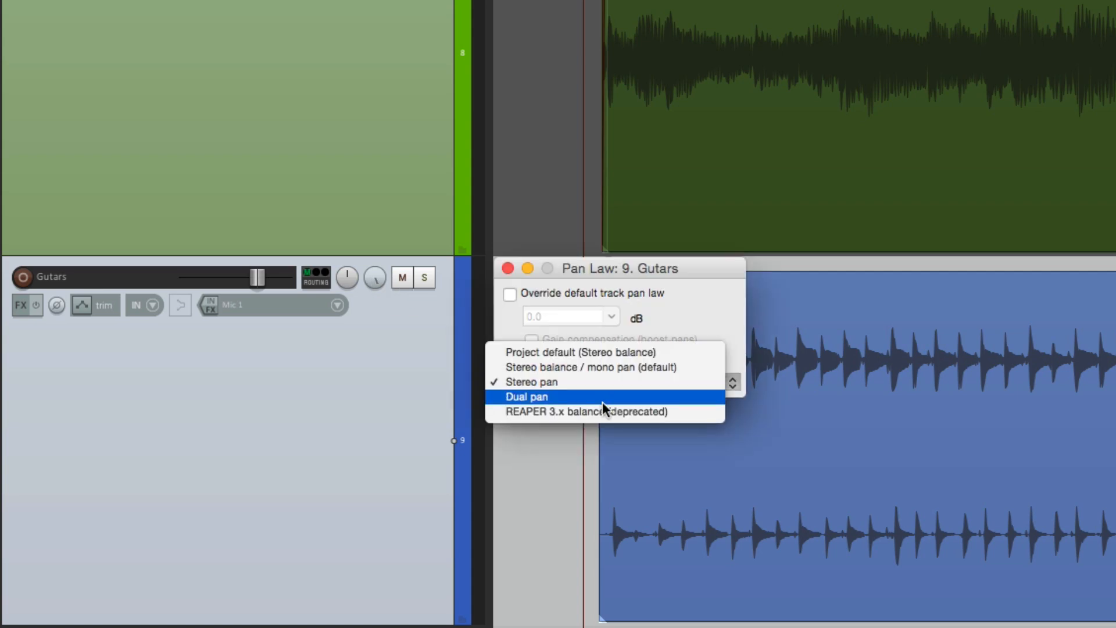
left_click(525, 396)
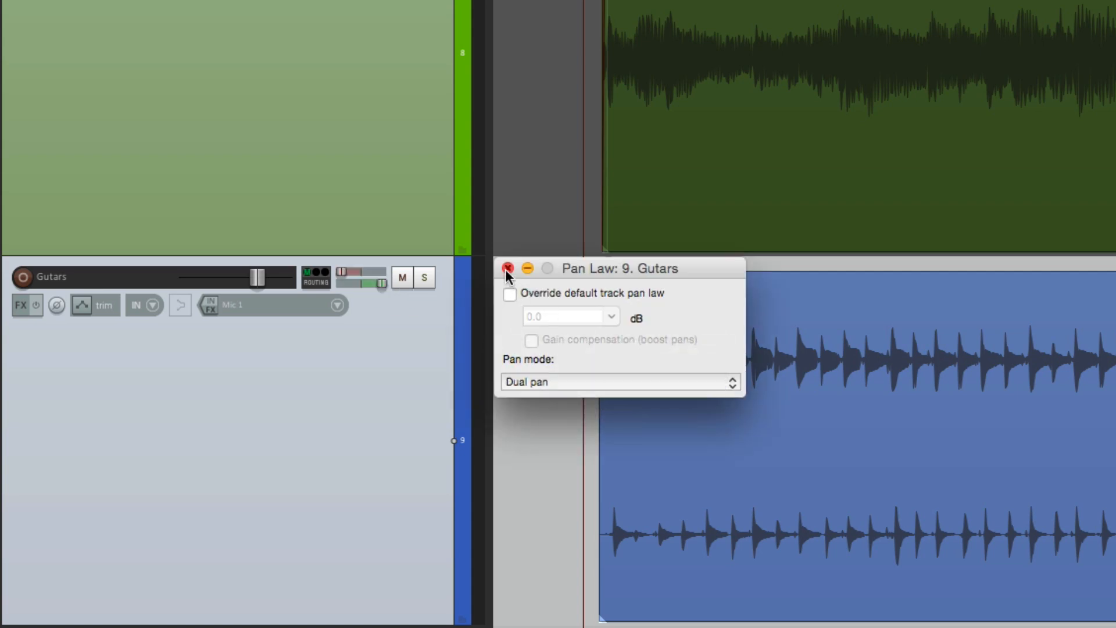
left_click(508, 269)
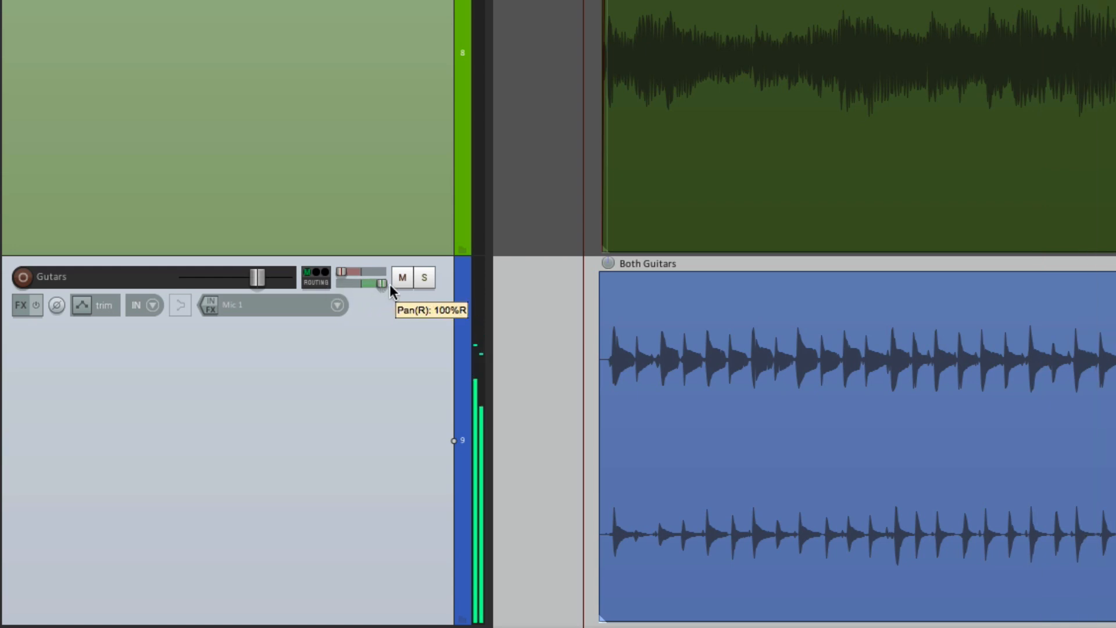
Step: Pan Guitars right channel to 100%R and left to 12%L, then toggle Ac Gut and Guitars mutes
left_click_drag(384, 284, 359, 277)
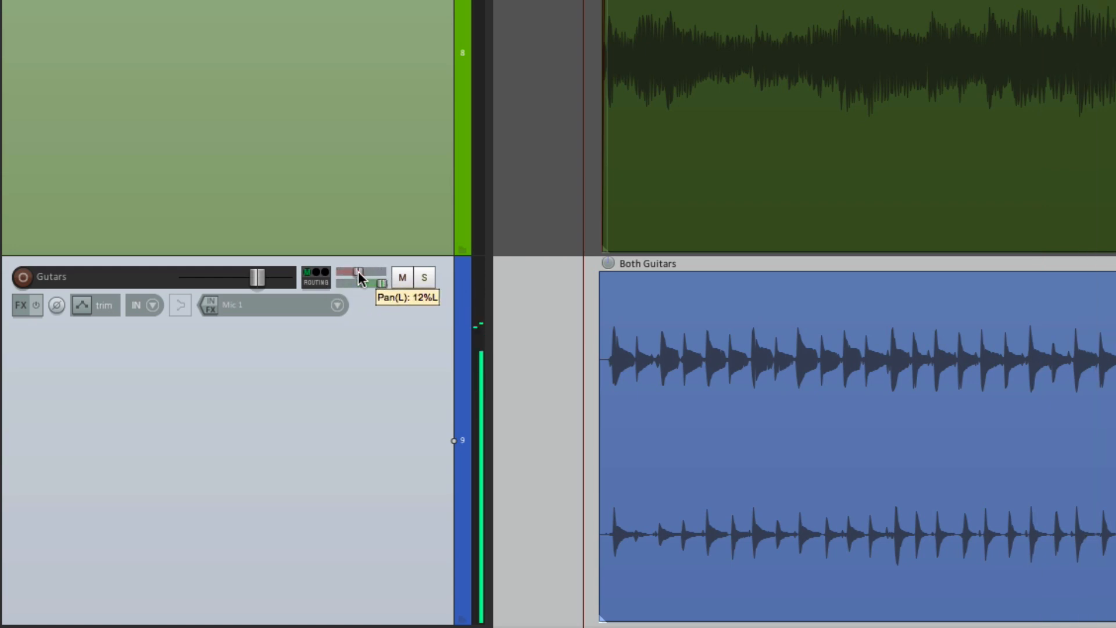
left_click_drag(361, 277, 364, 282)
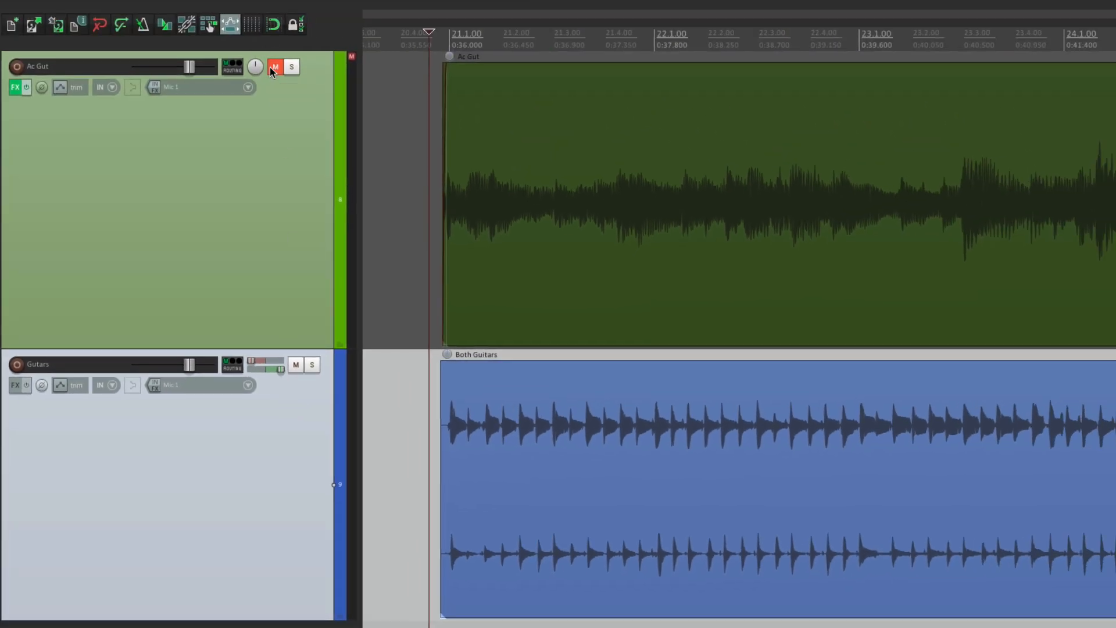
left_click(274, 66)
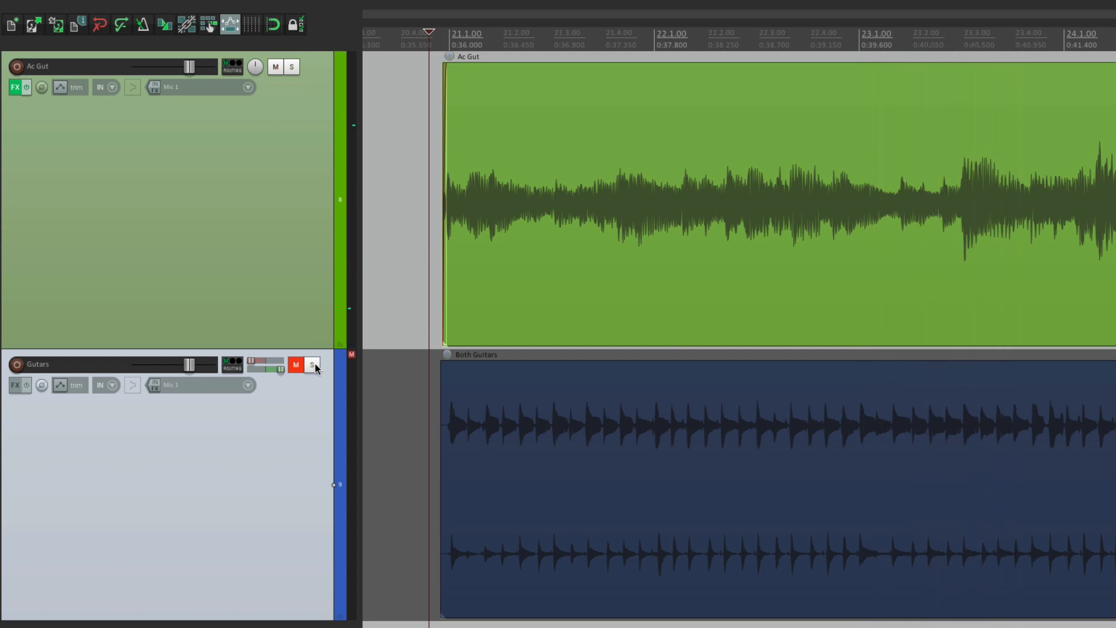
left_click(311, 365)
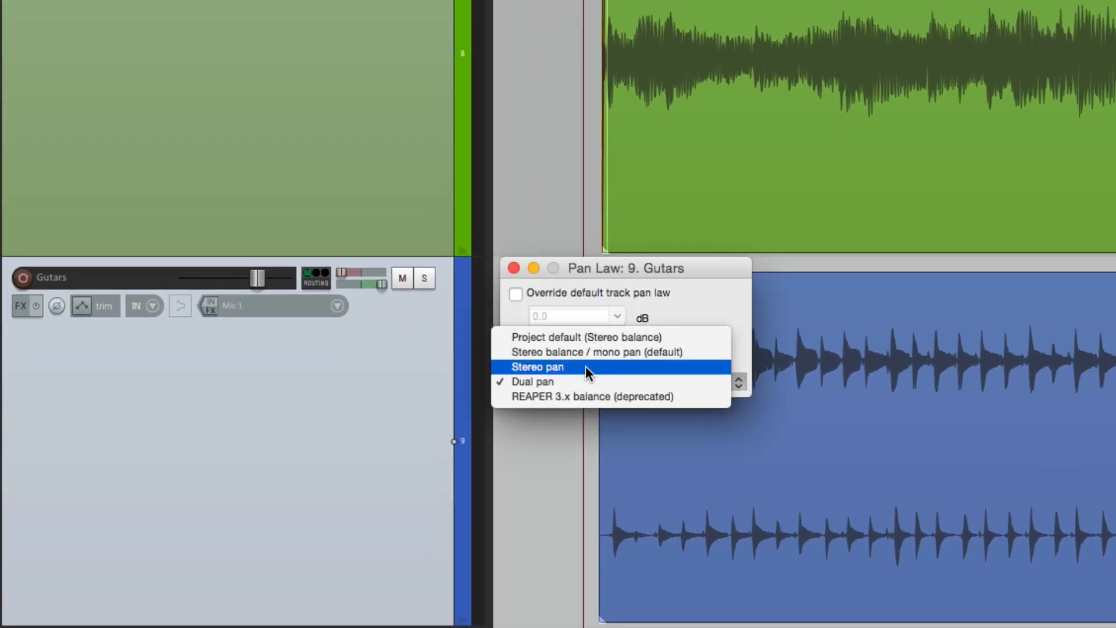
Step: Switch Guitars to Stereo pan, then reopen its Pan Law mode list
left_click(537, 366)
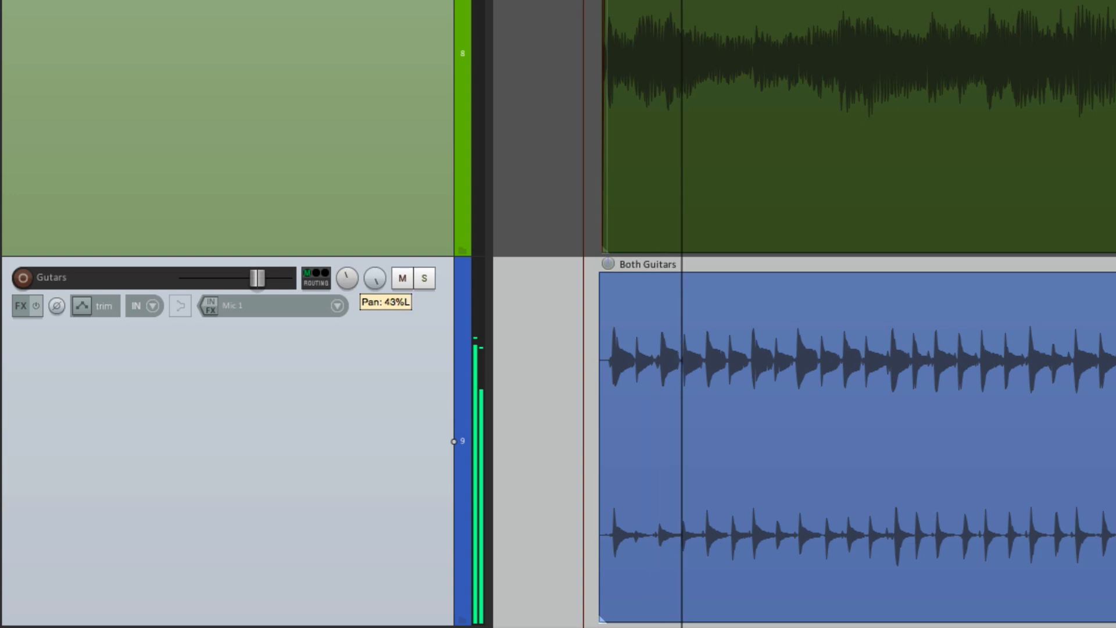
mouse_move(345, 282)
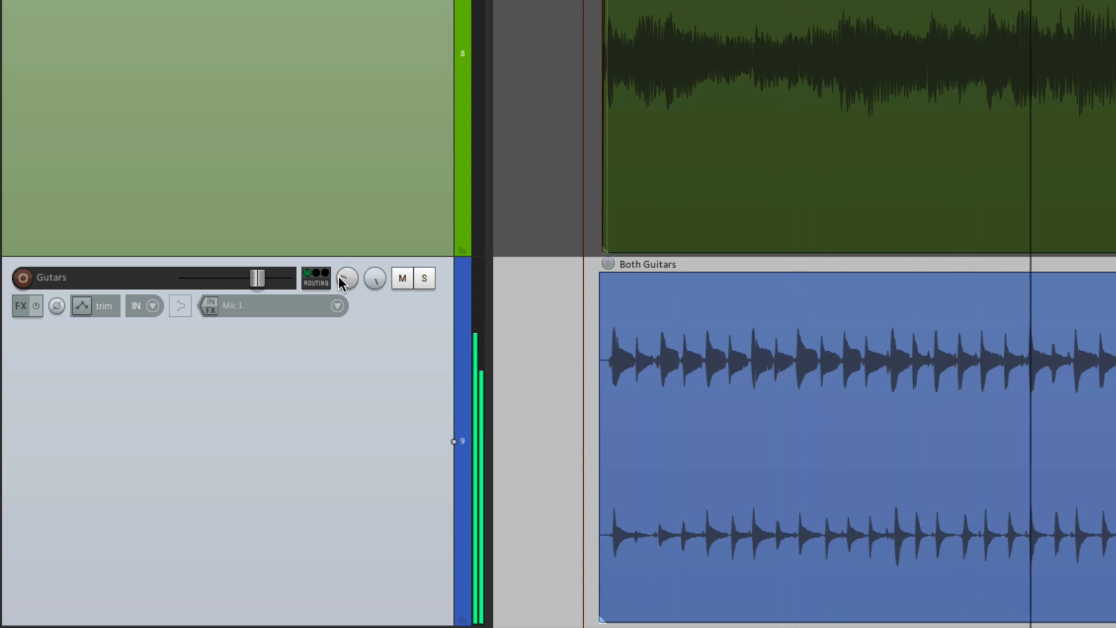
left_click(347, 278)
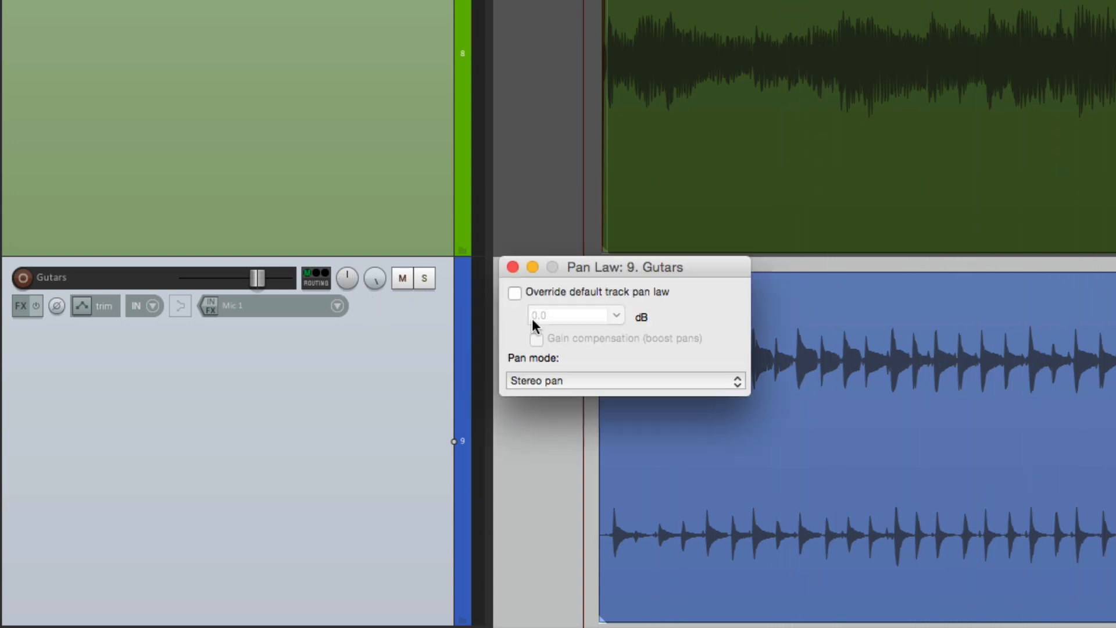
left_click(623, 380)
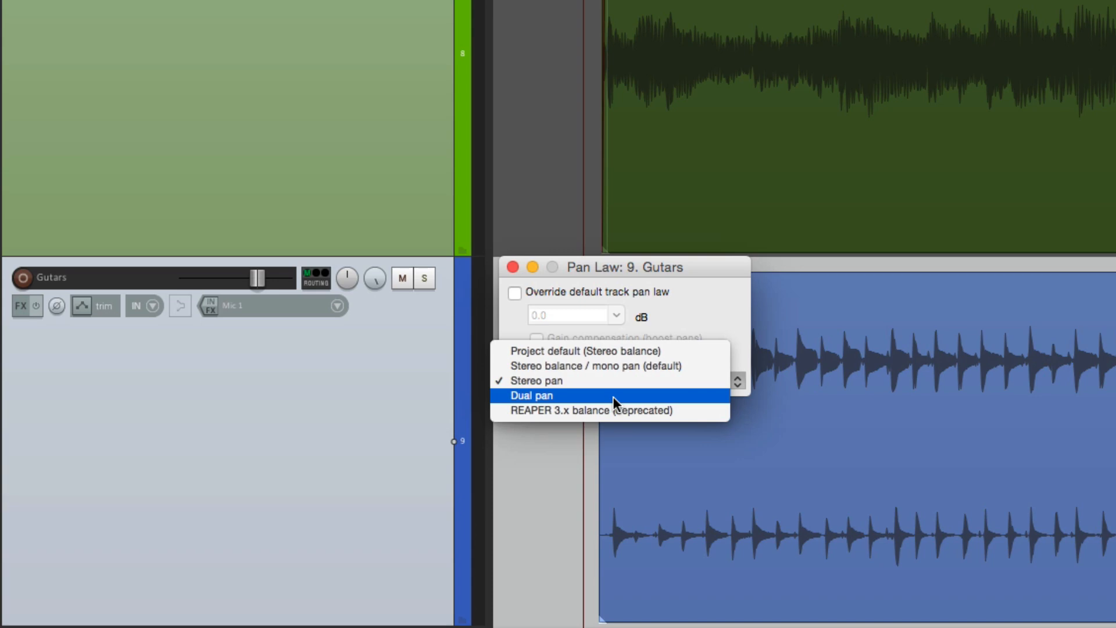